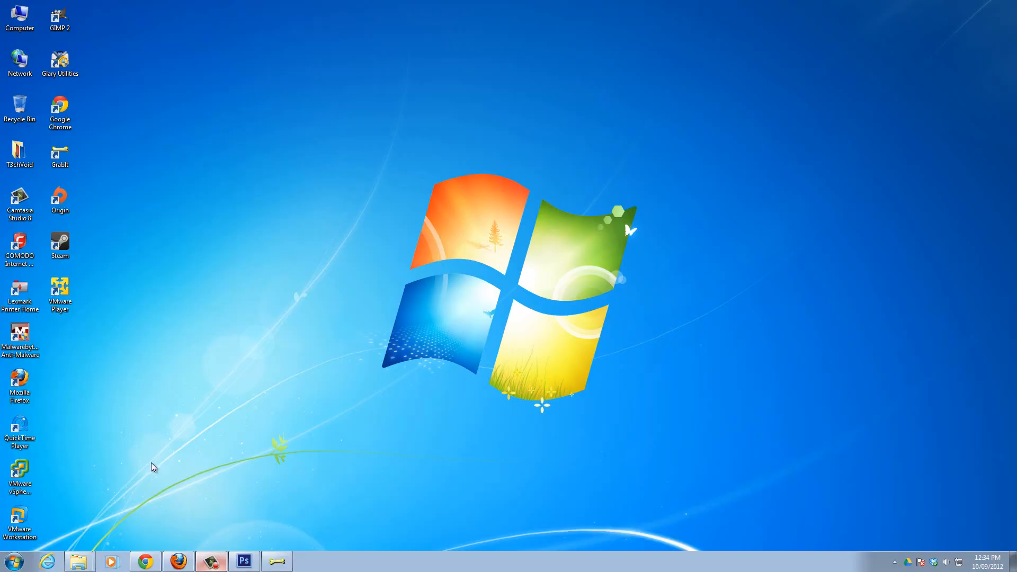
mouse_move(214, 465)
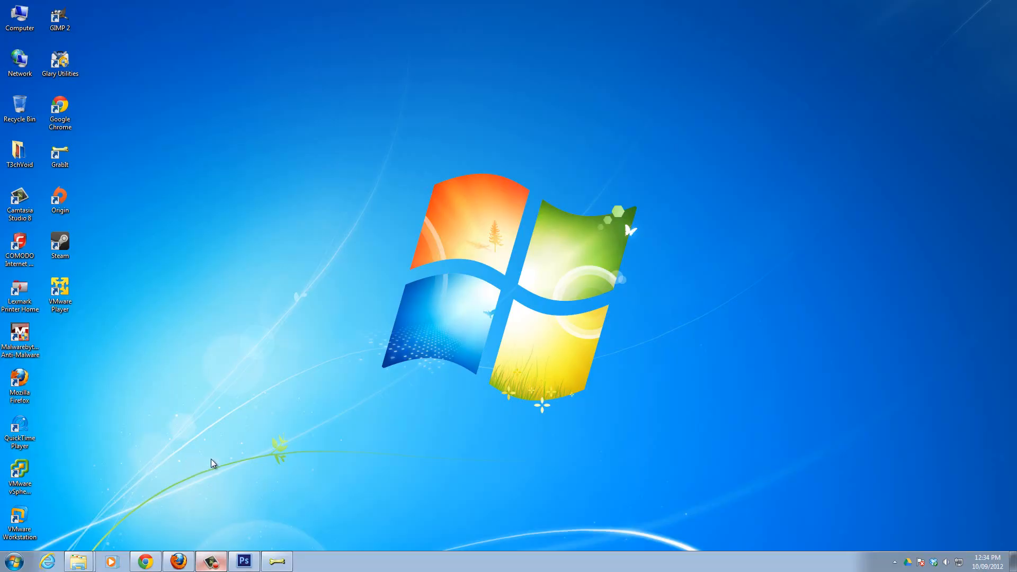
Launch VMware Player from its desktop shortcut
click(59, 290)
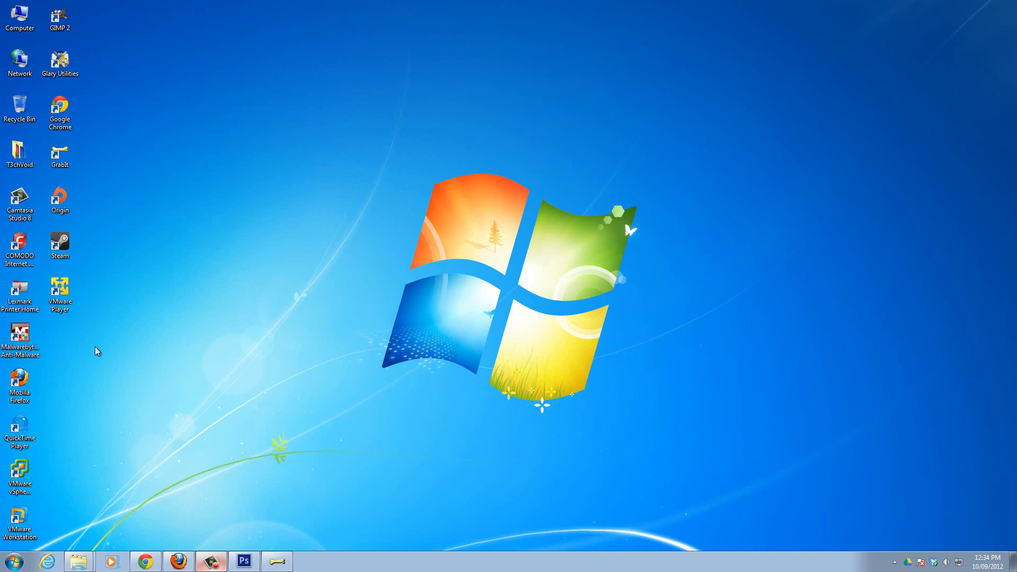
mouse_move(96, 345)
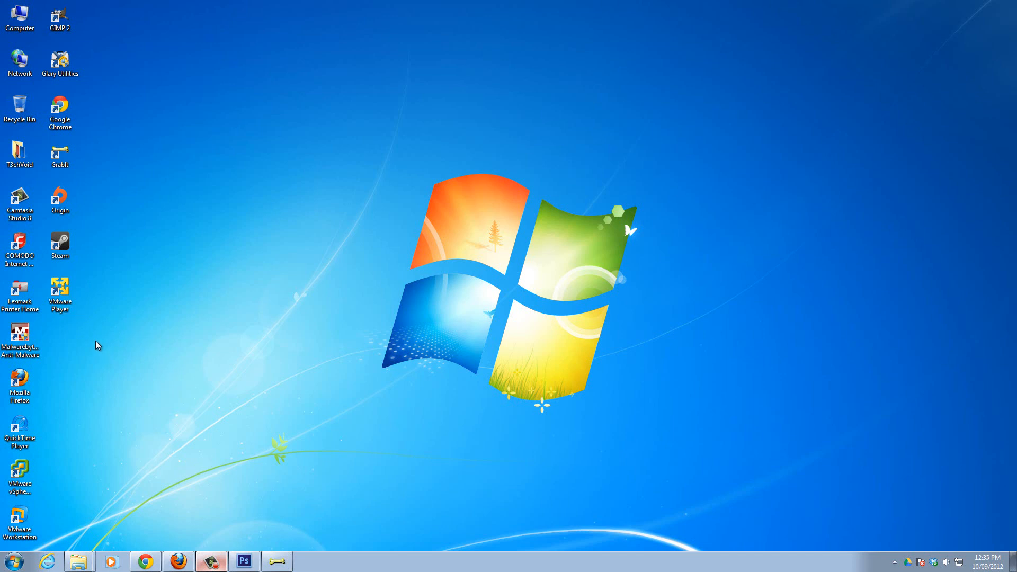
mouse_move(176, 280)
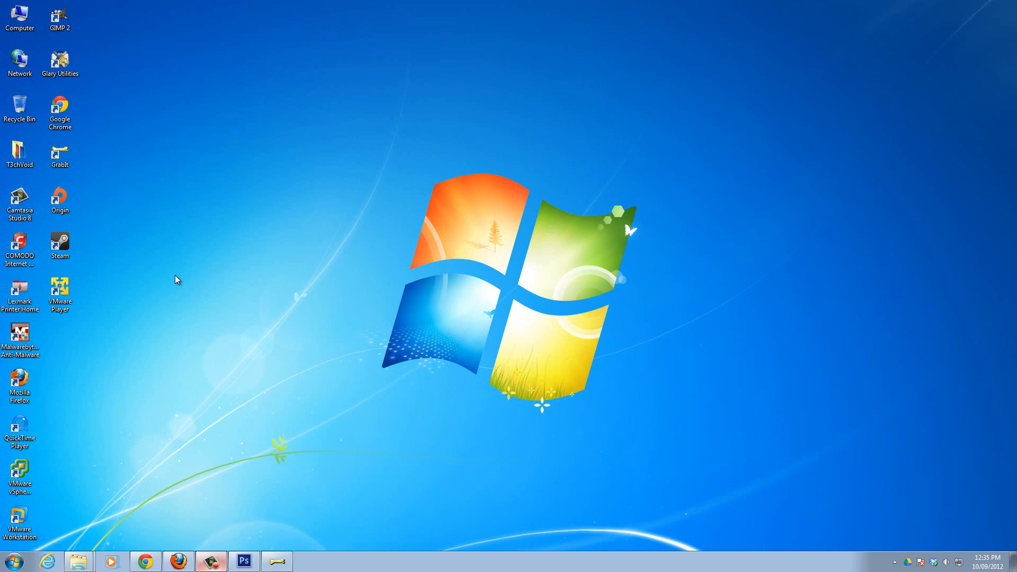
mouse_move(565, 245)
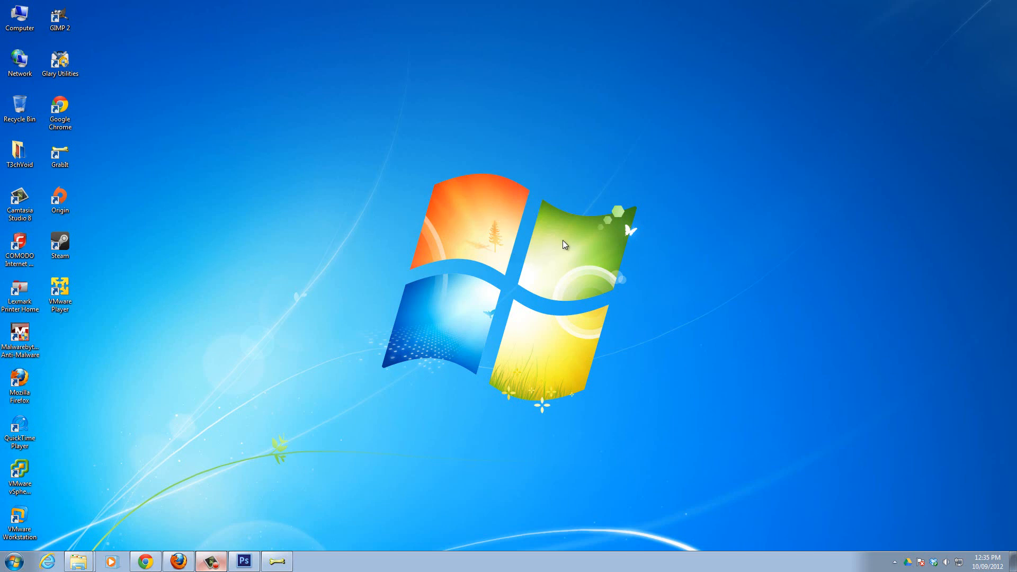
mouse_move(474, 278)
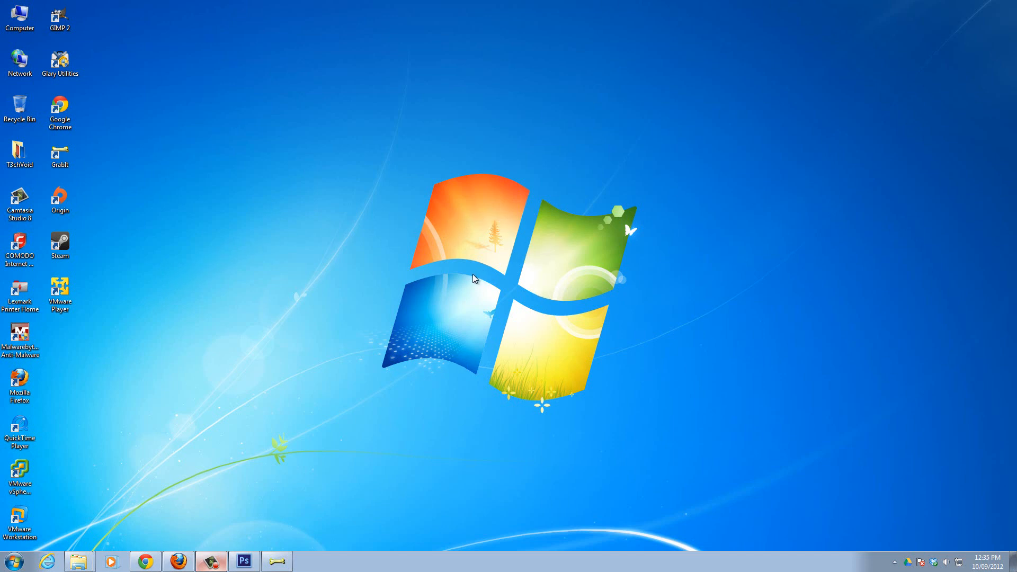
mouse_move(539, 256)
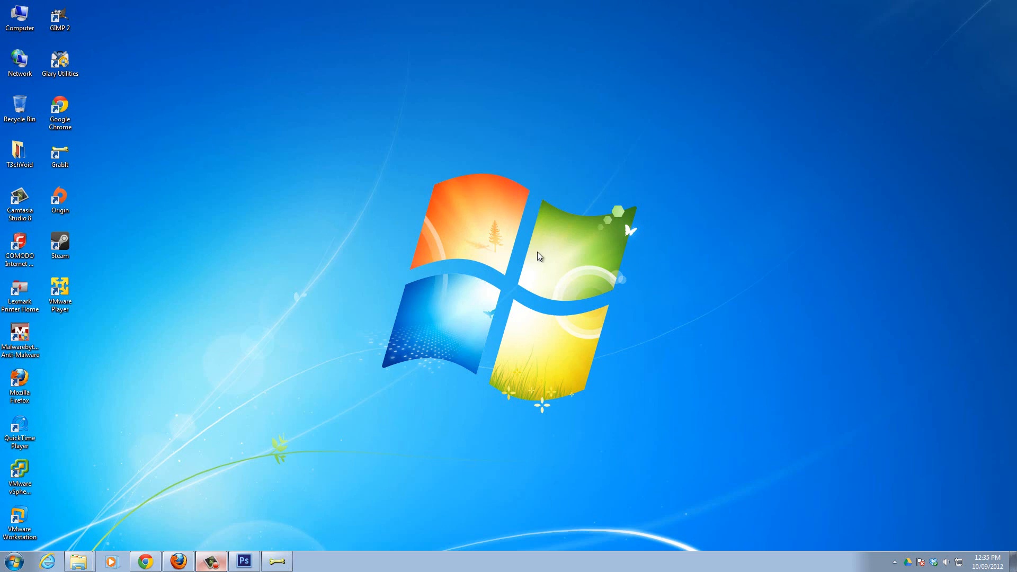
mouse_move(147, 350)
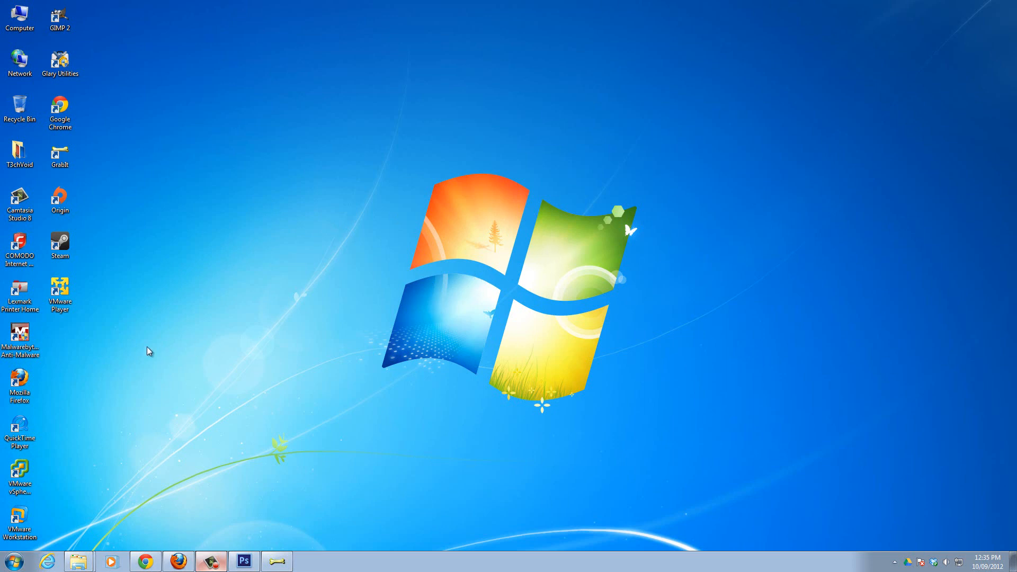
click(60, 293)
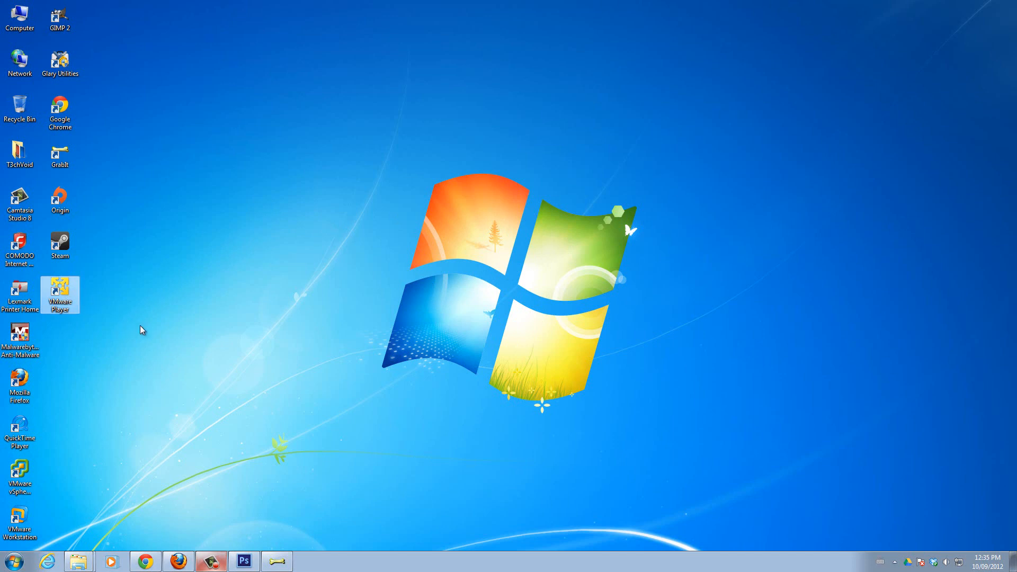
double_click(59, 293)
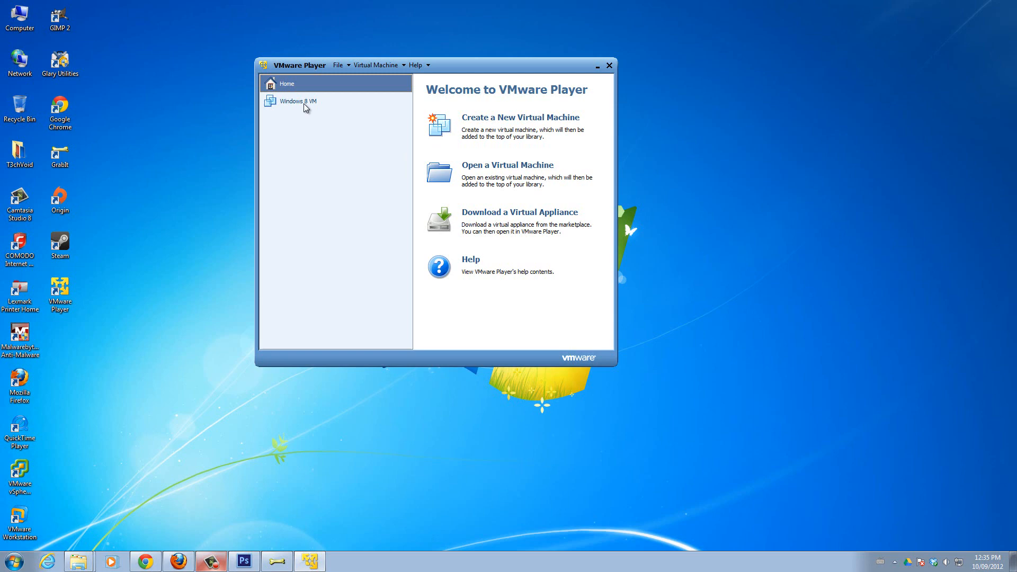
Select the Windows 8 VM in the library and play it to resume its desktop
click(298, 101)
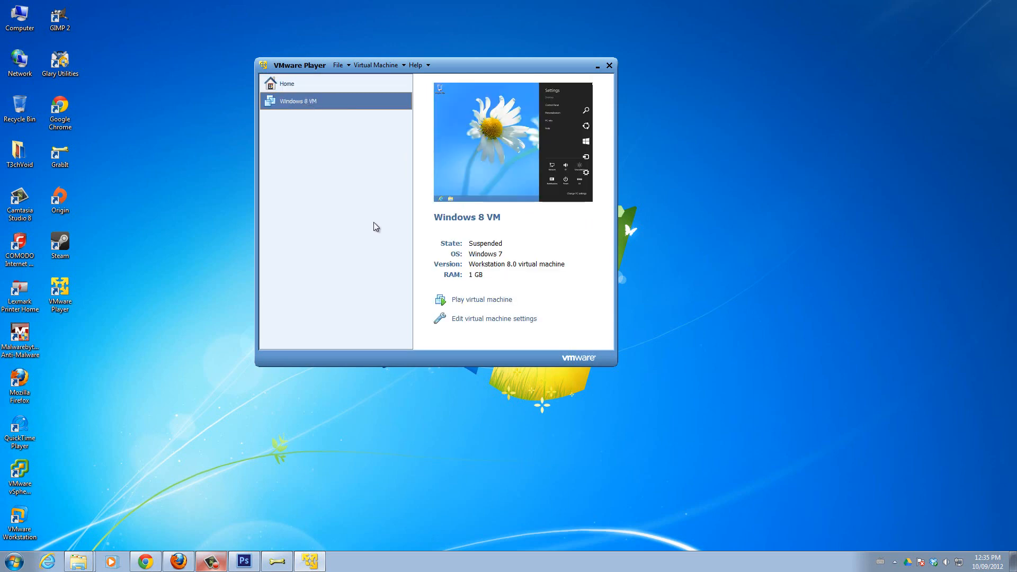
mouse_move(483, 305)
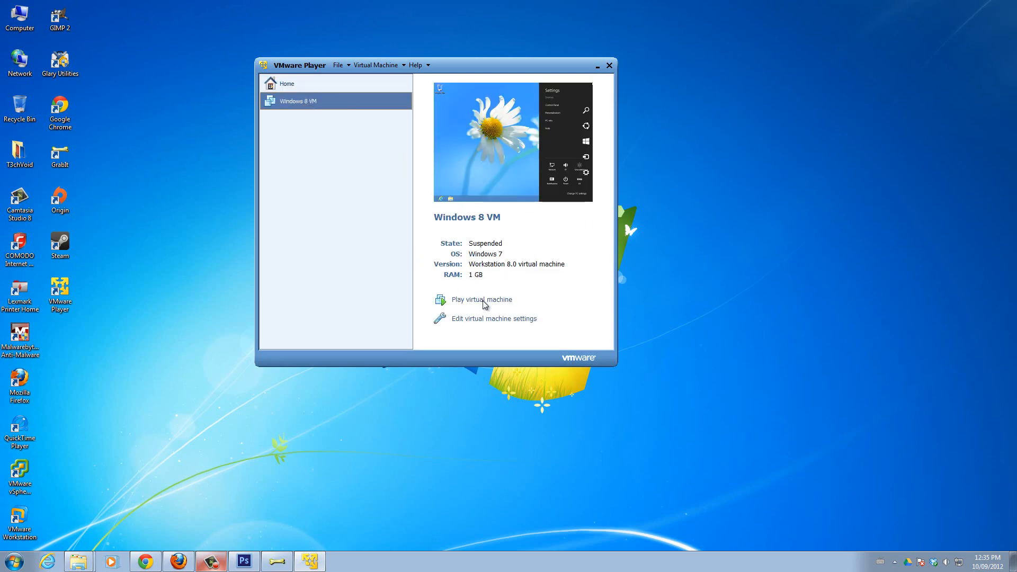
click(480, 299)
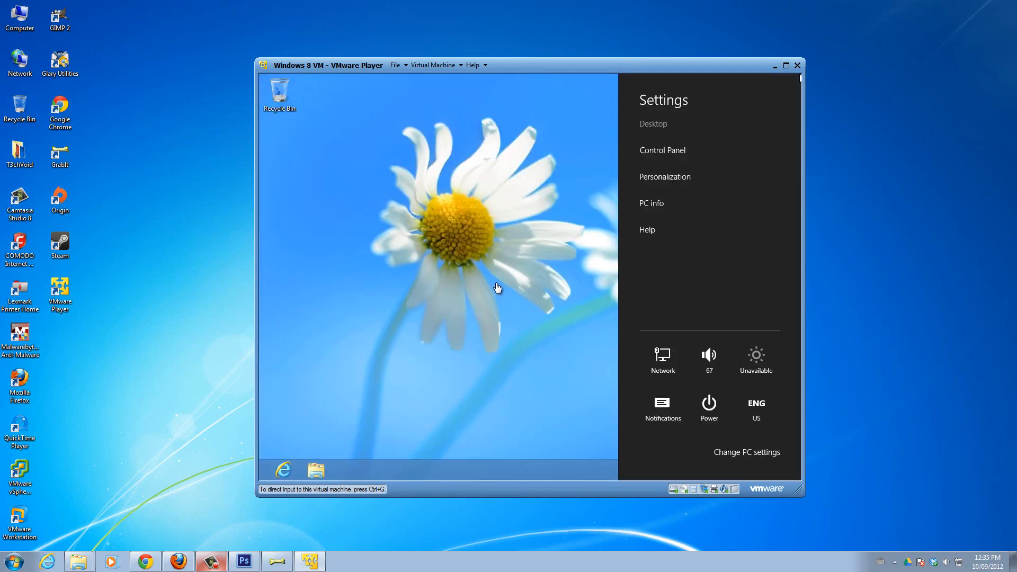
mouse_move(533, 281)
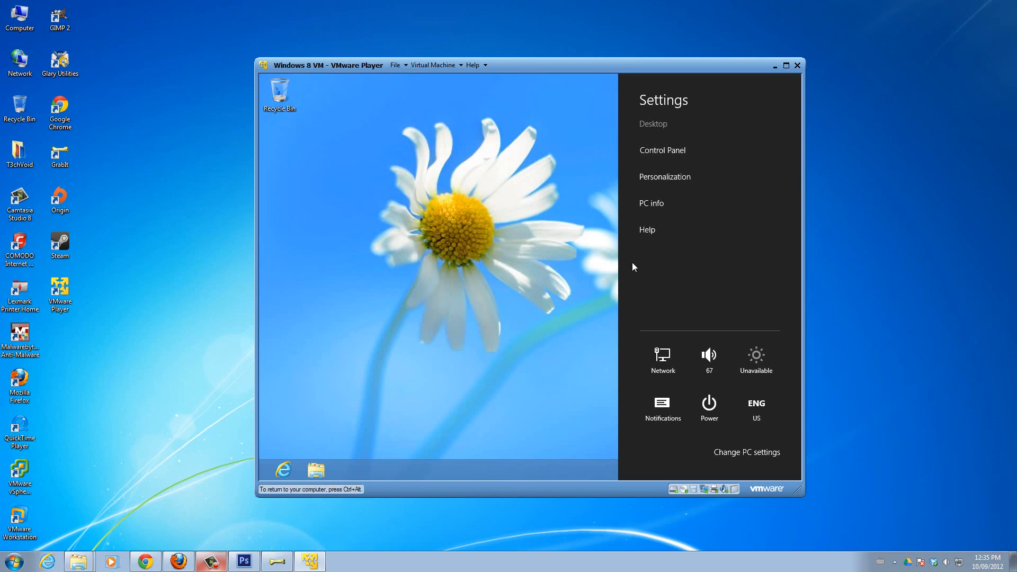
mouse_move(510, 197)
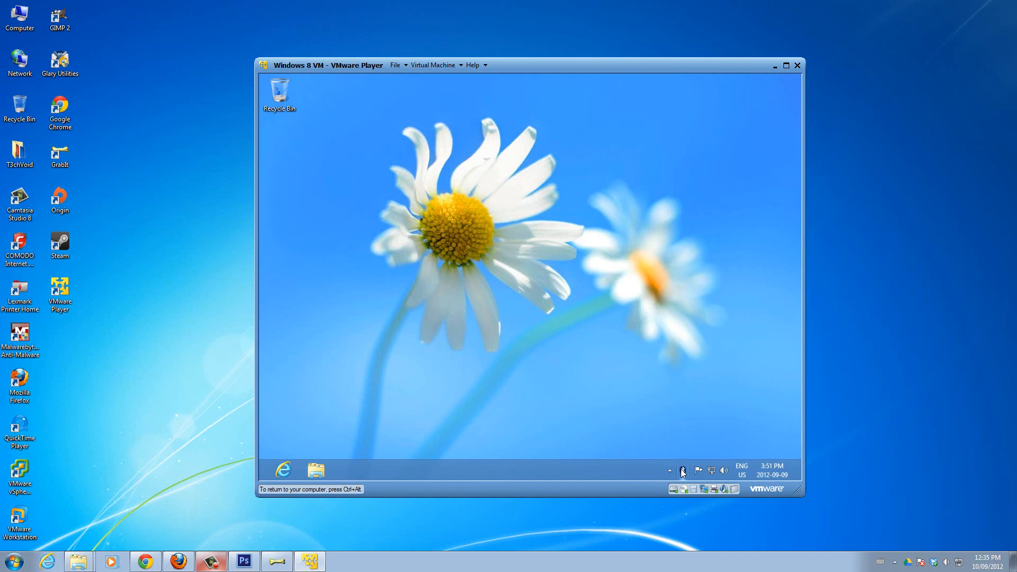
mouse_move(384, 453)
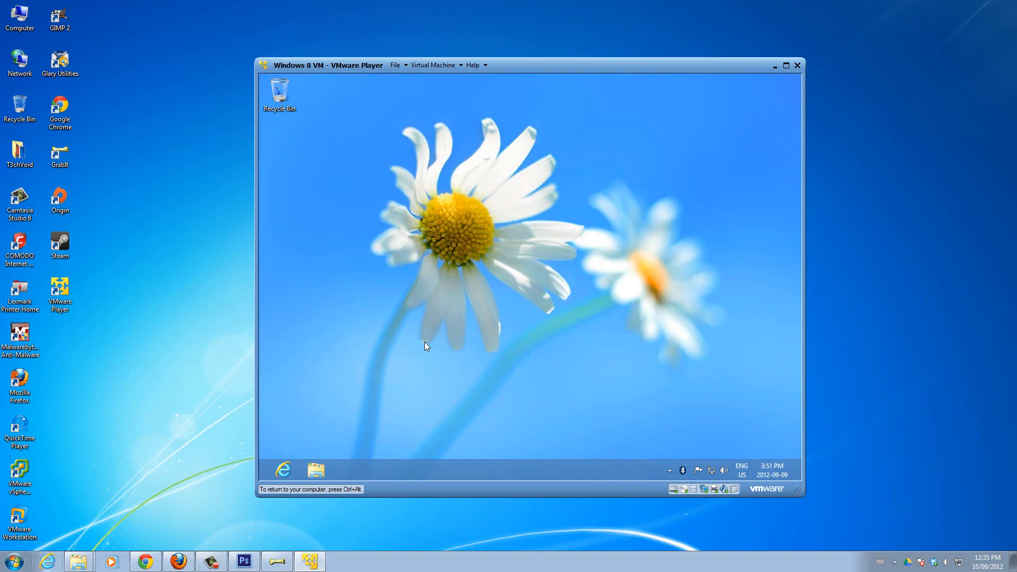
mouse_move(529, 272)
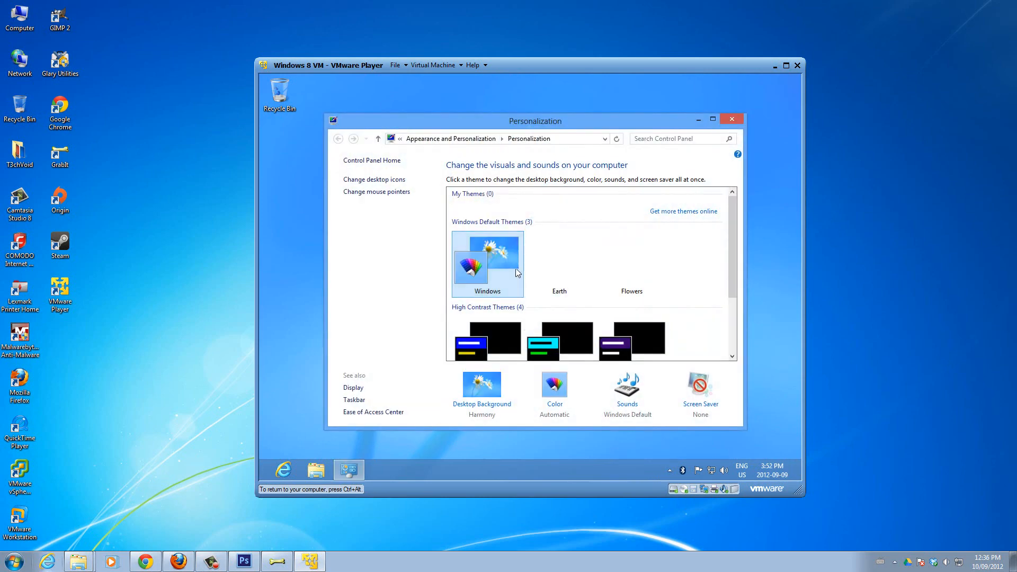
Apply the Earth theme in Personalization and close the window back to the desktop
click(632, 263)
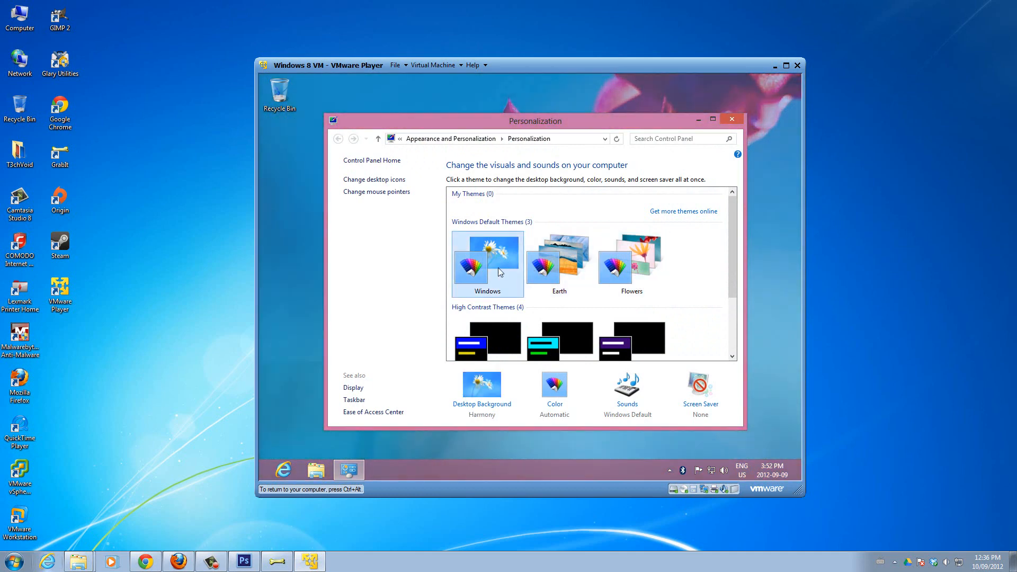
click(558, 260)
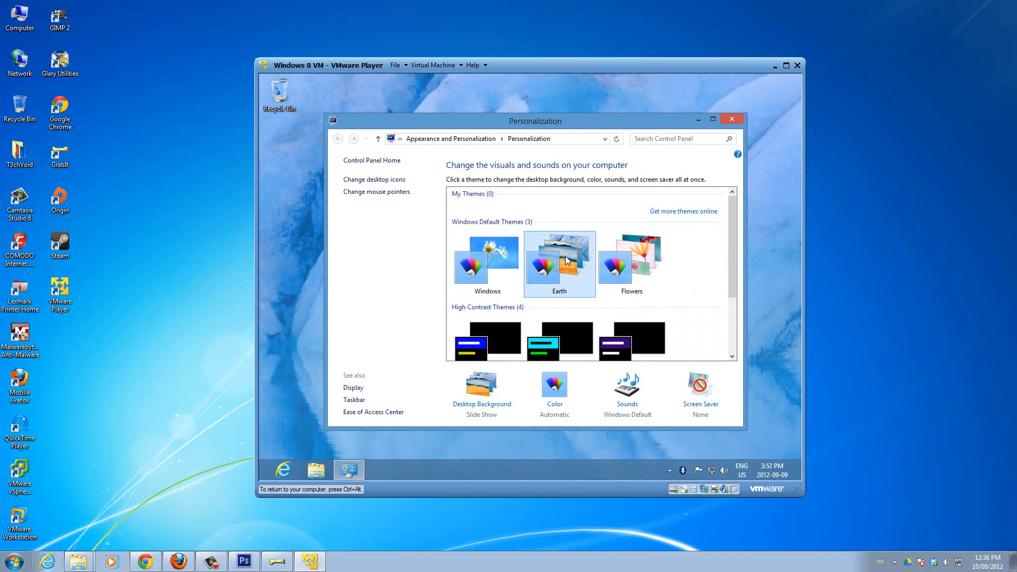
click(732, 119)
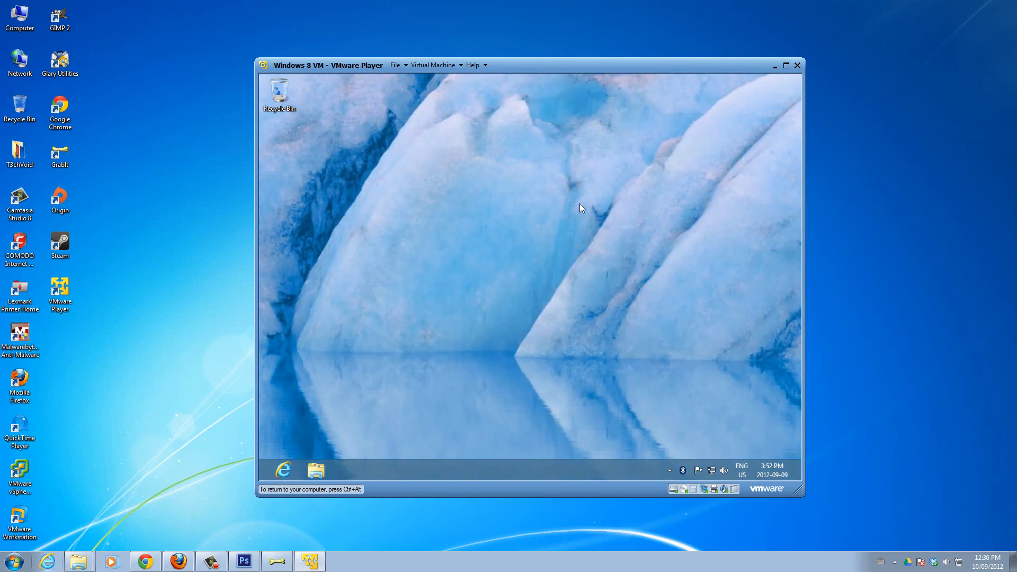
mouse_move(470, 319)
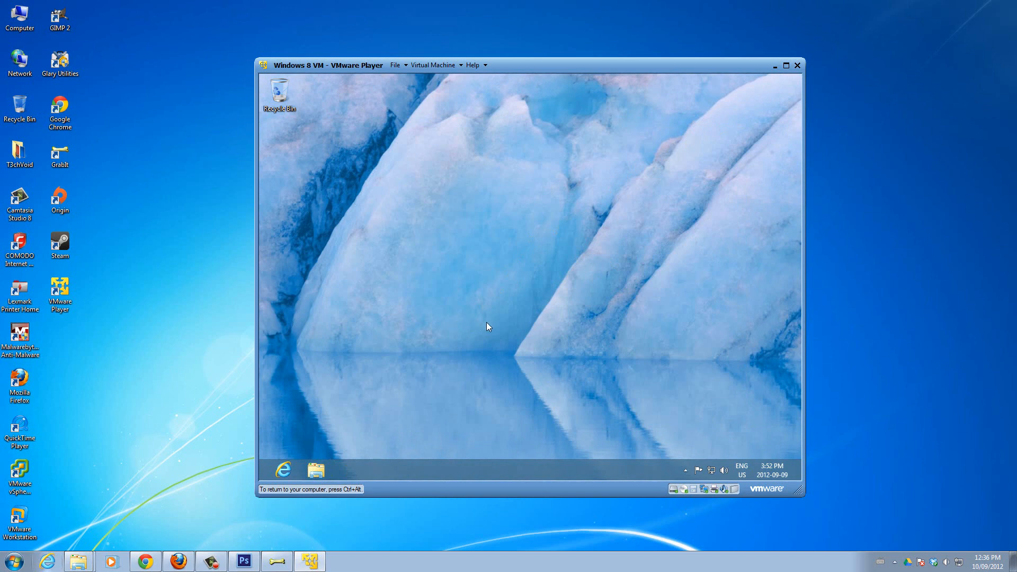
mouse_move(291, 469)
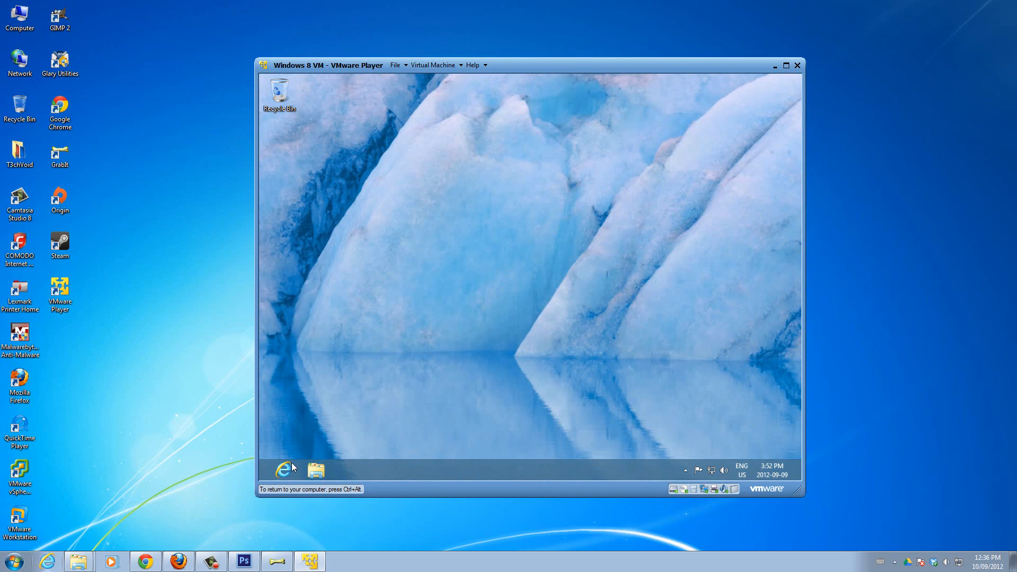
Launch Internet Explorer in the VM and follow the MSN Canada page's Hotmail link
click(284, 470)
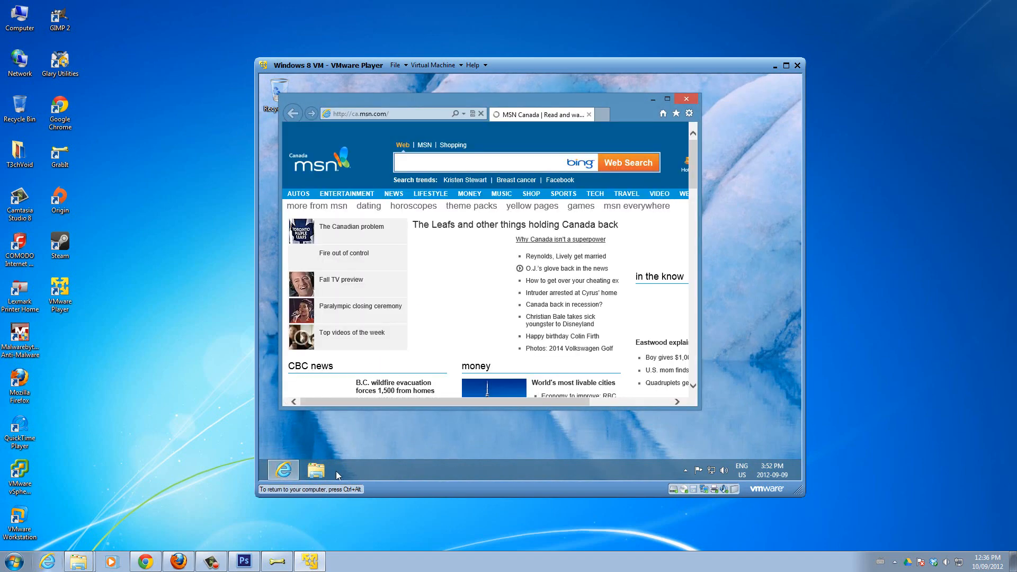
mouse_move(282, 469)
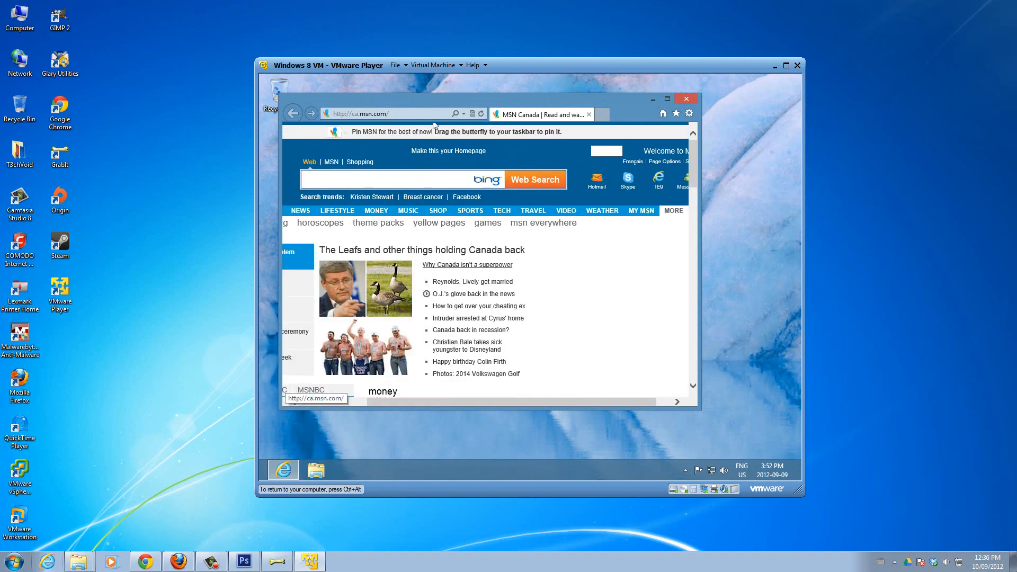
click(377, 113)
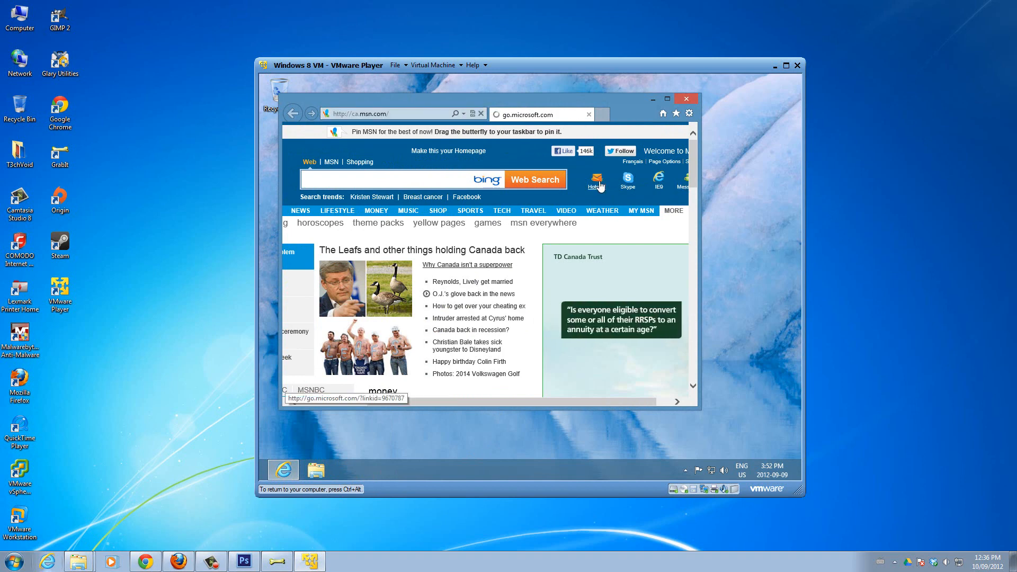
click(595, 180)
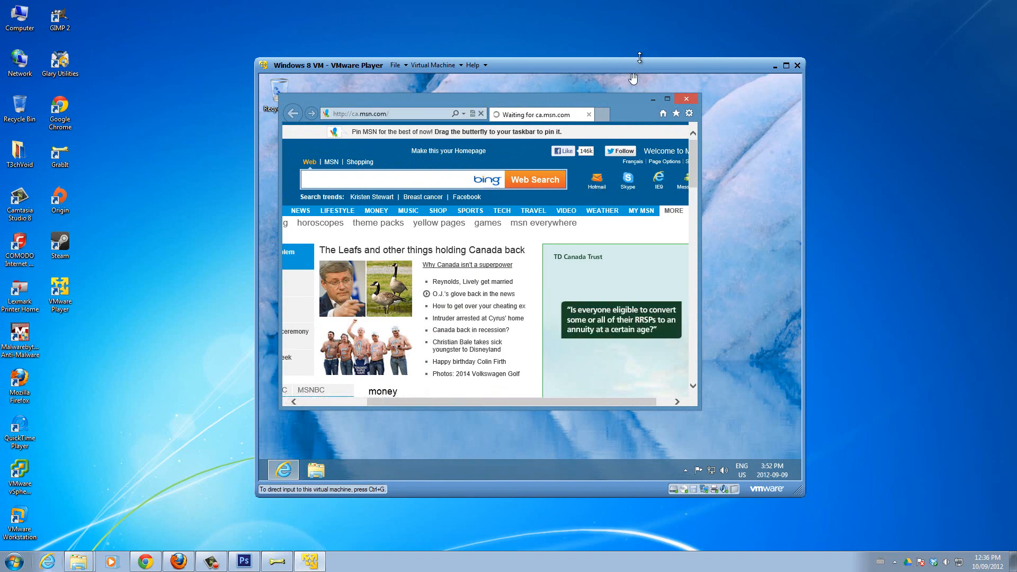
click(785, 65)
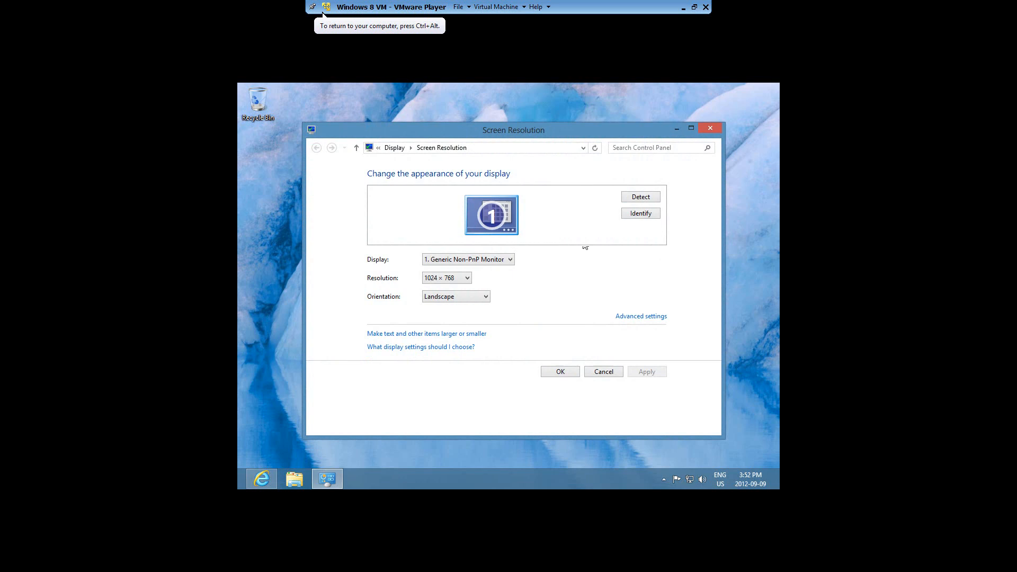
Set the VM's screen resolution to 1920 × 1080, apply it and keep the changes
click(446, 278)
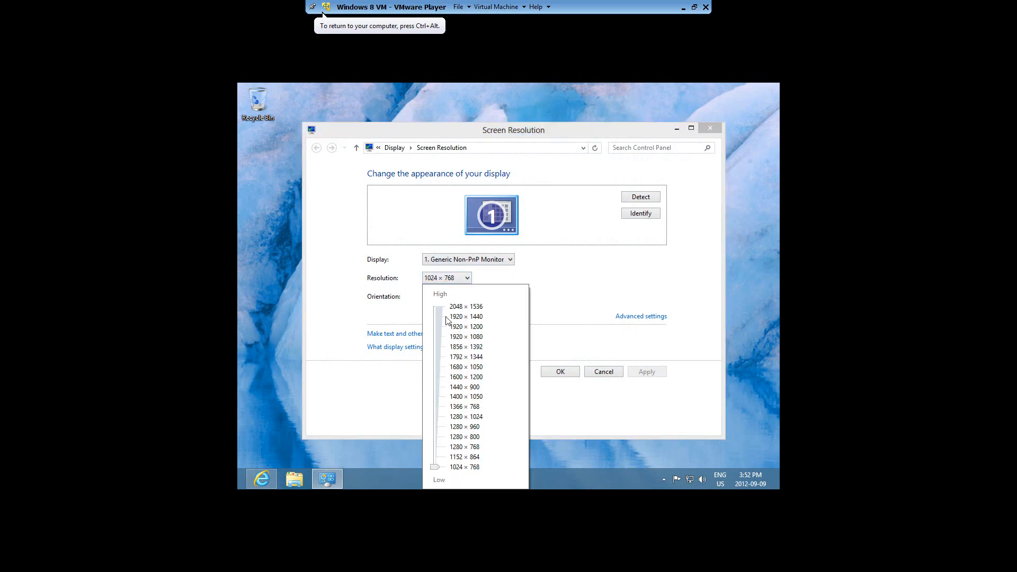
mouse_move(443, 339)
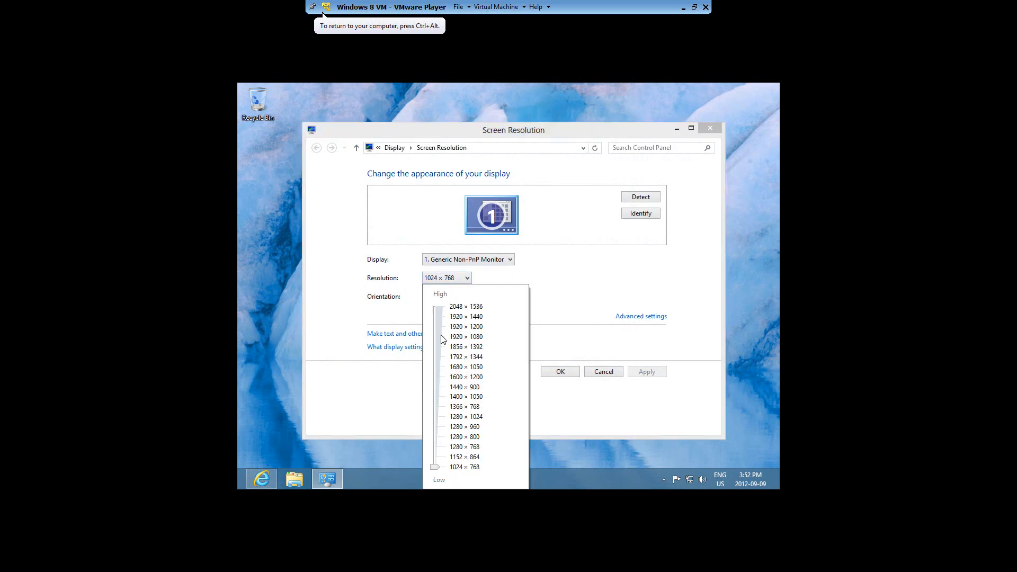
click(466, 336)
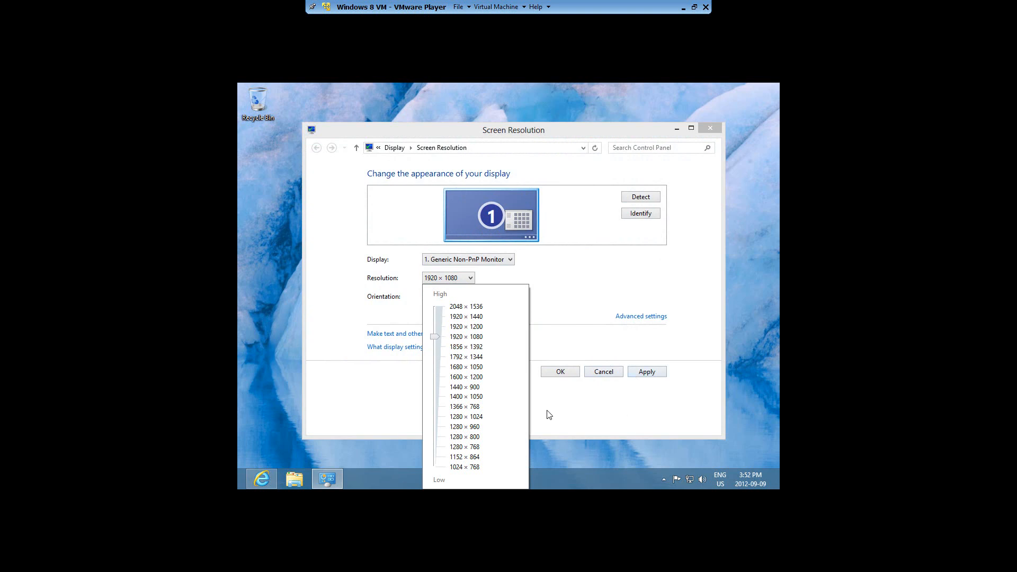
mouse_move(387, 320)
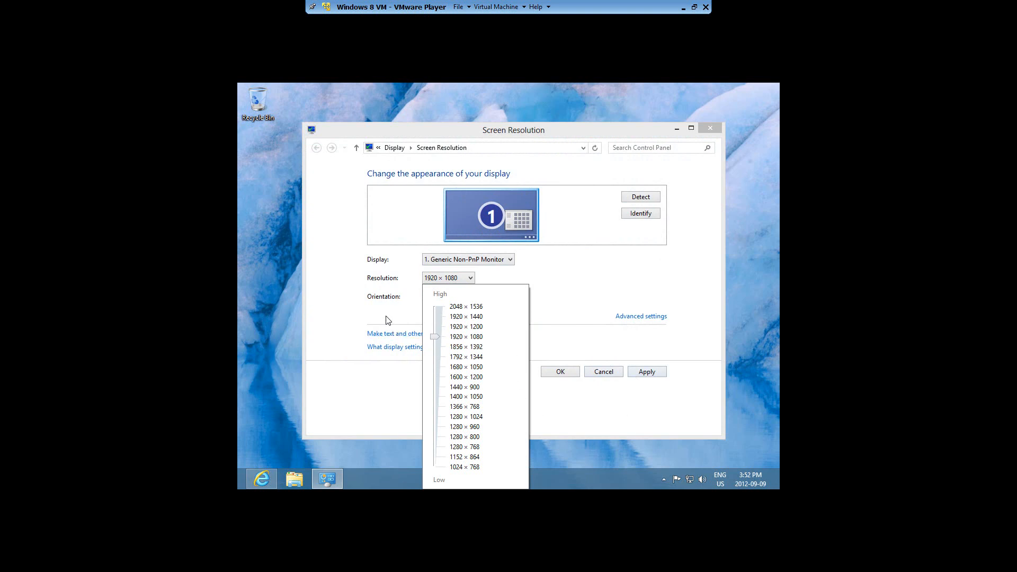
mouse_move(474, 426)
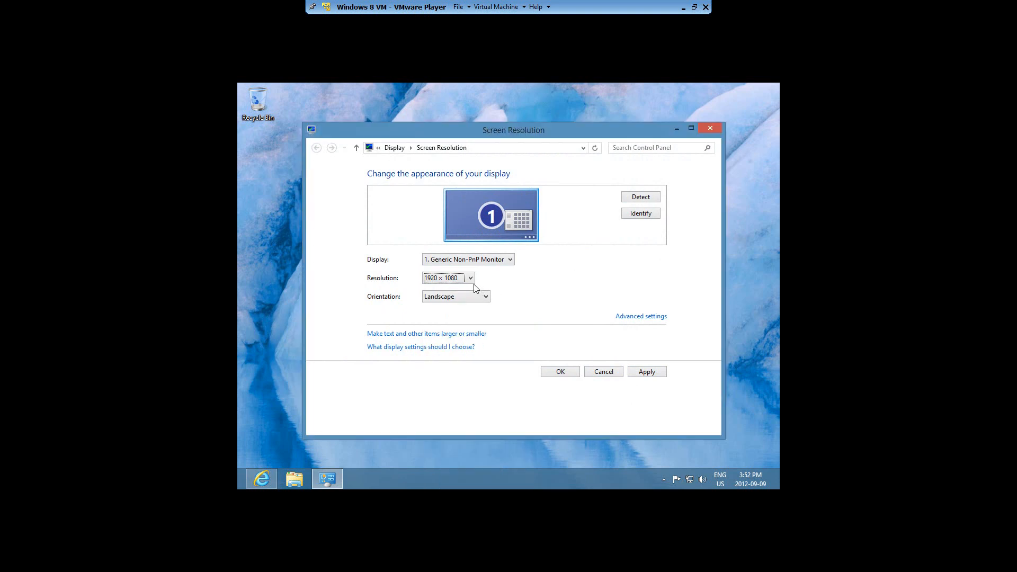
mouse_move(638, 380)
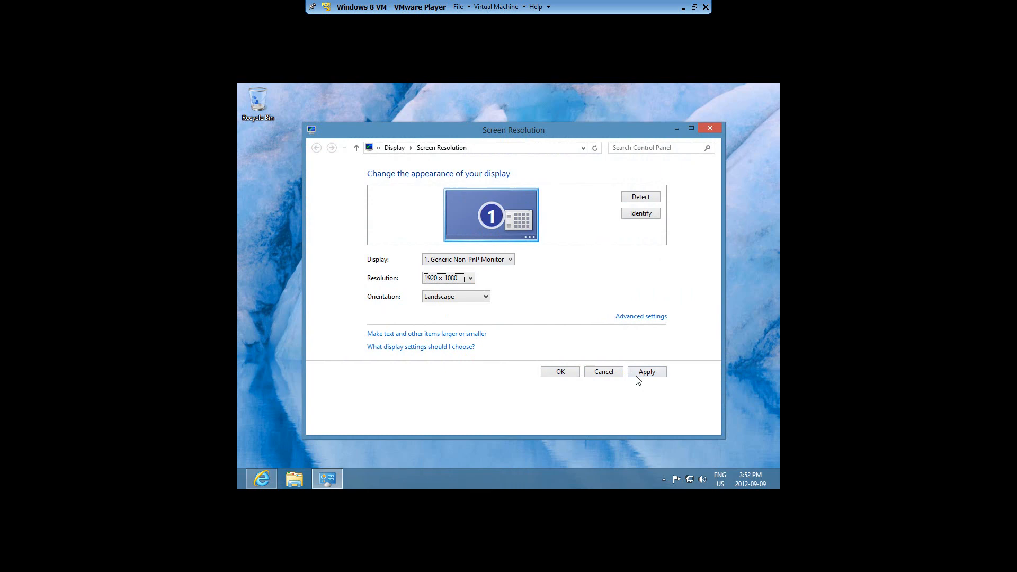
click(646, 371)
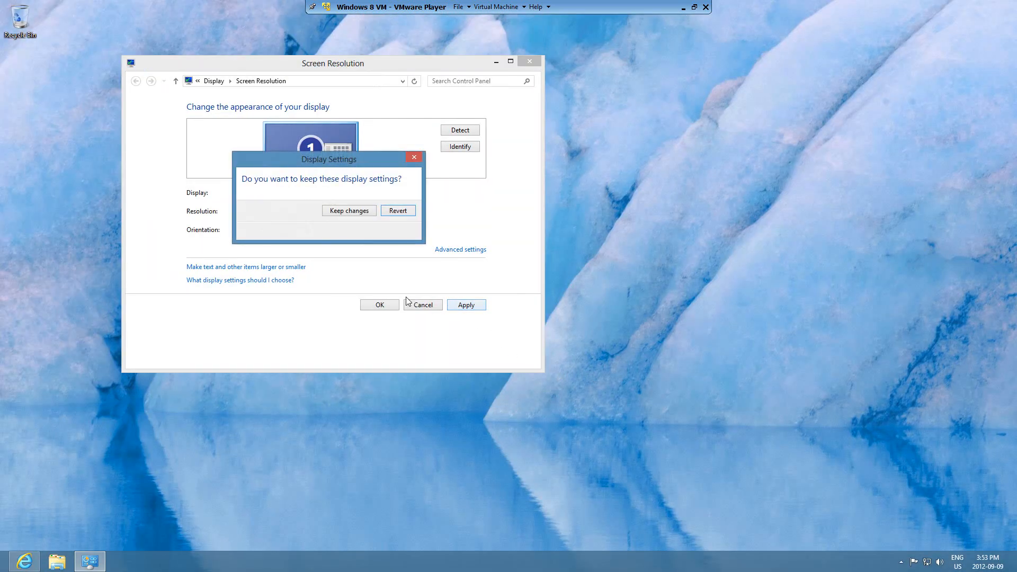
click(349, 209)
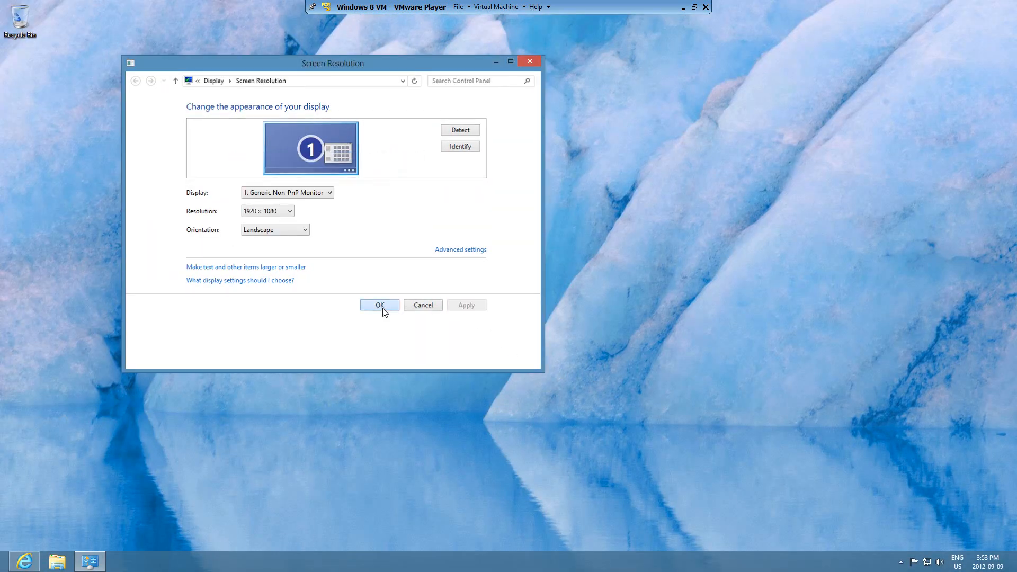
Close Screen Resolution and select the Hotmail page's web address for replacement
click(379, 305)
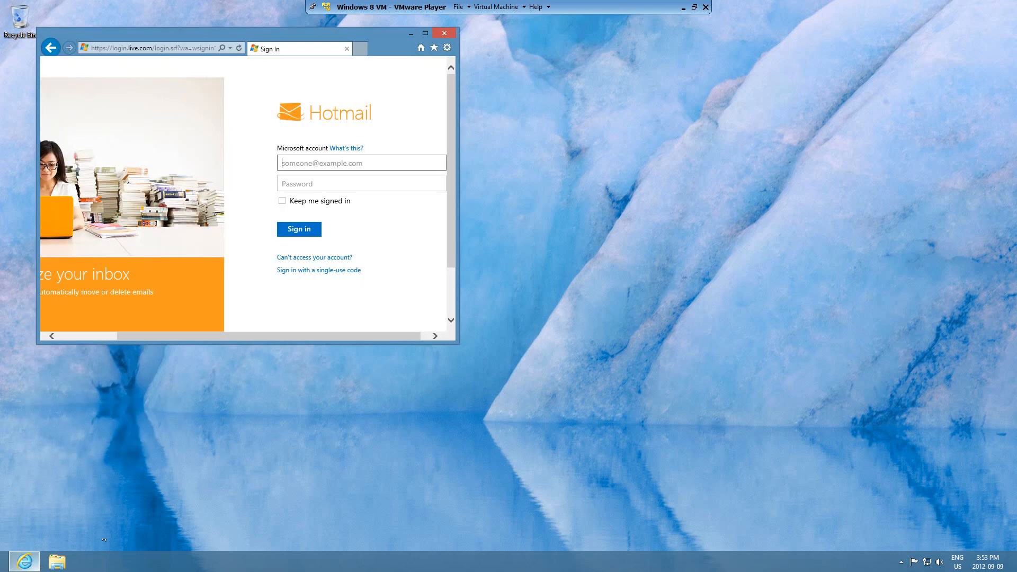
mouse_move(464, 347)
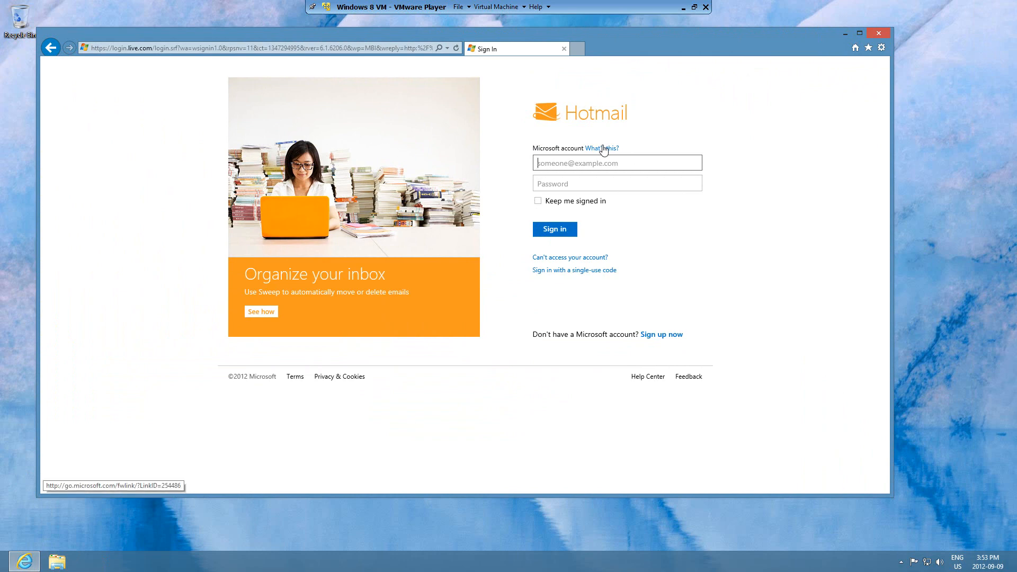
mouse_move(591, 136)
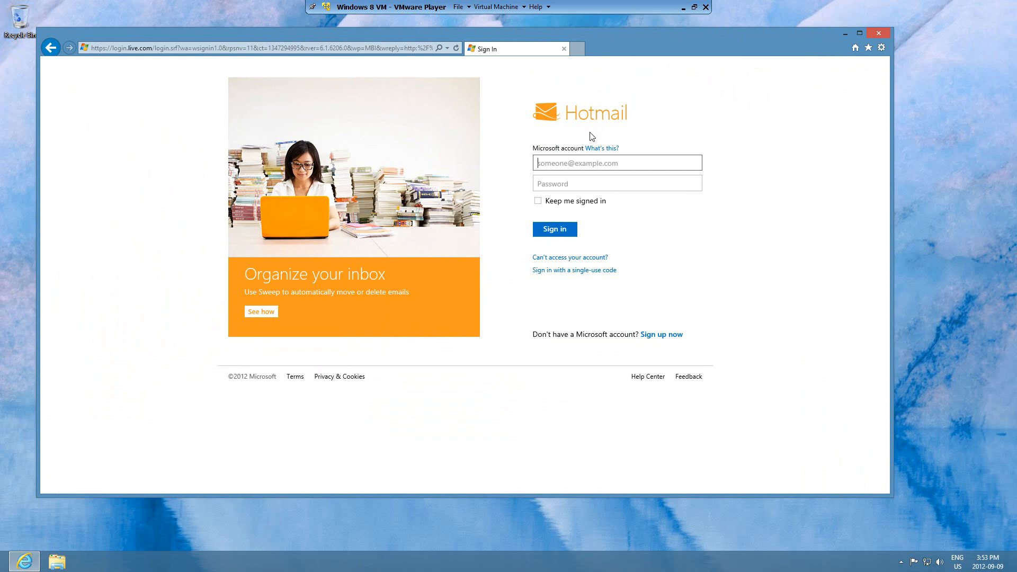
mouse_move(590, 307)
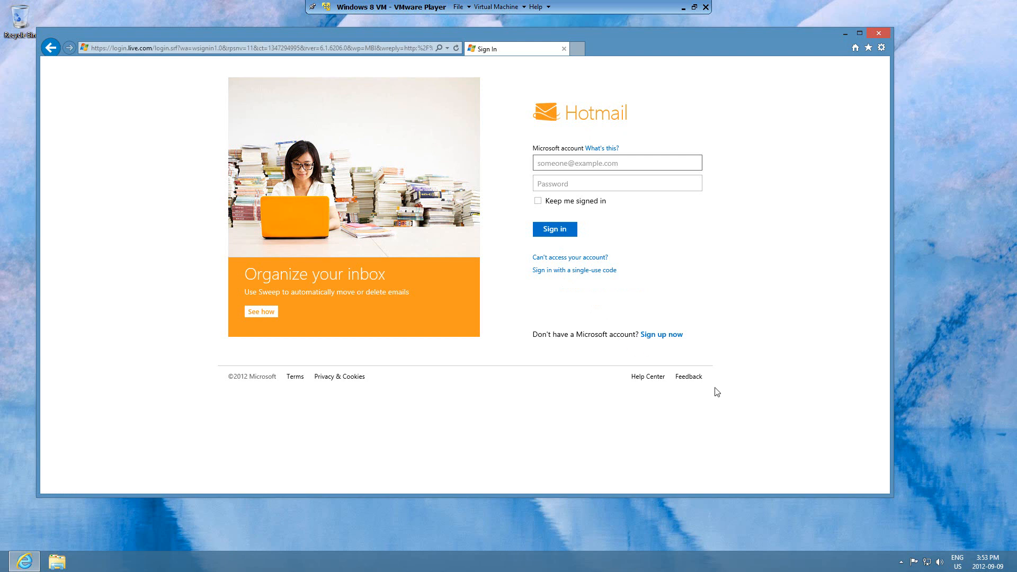
click(617, 163)
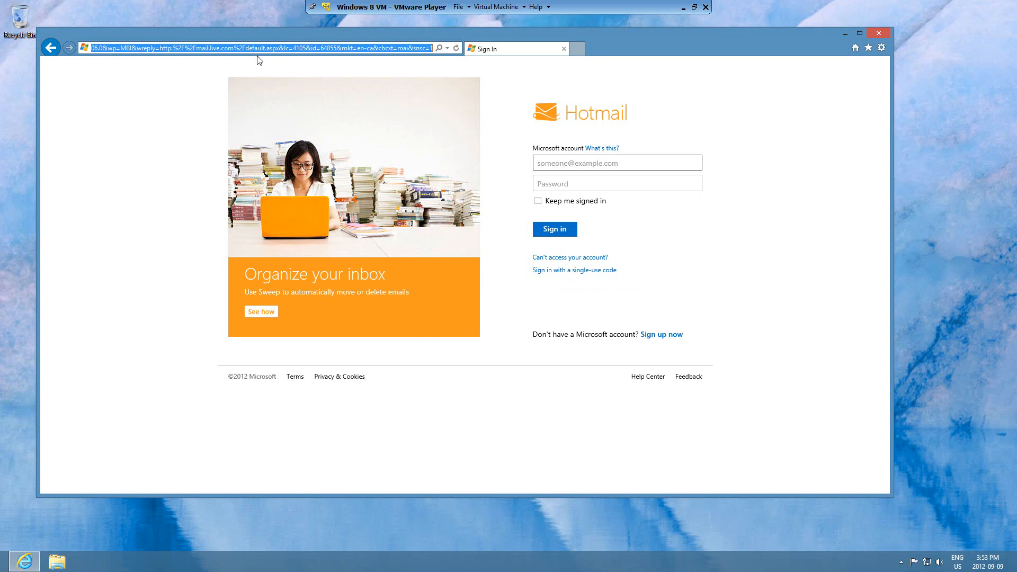
Go to outlook.com and follow its Sign up link to the Outlook.com sign-up page
text(o)
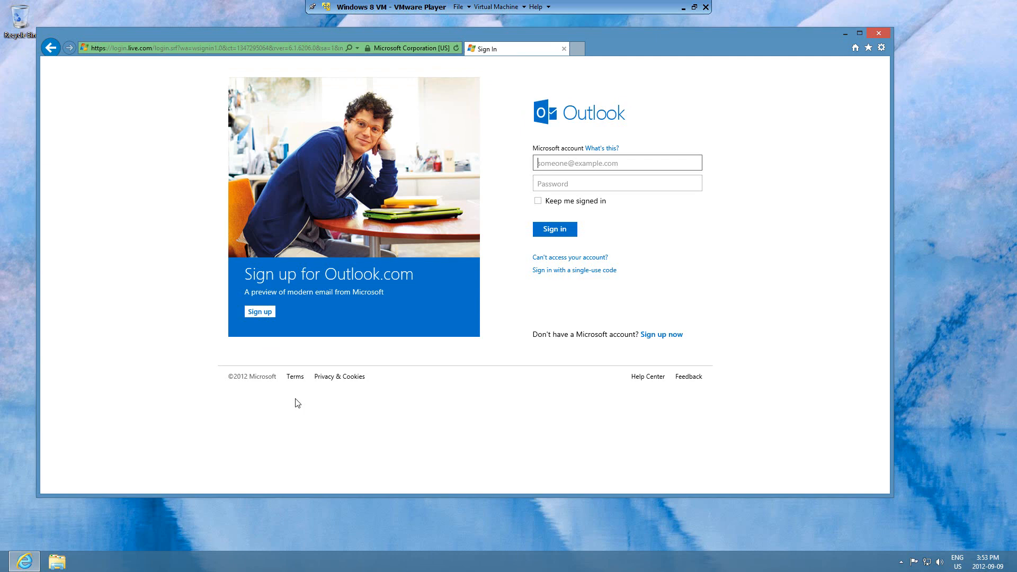
mouse_move(306, 323)
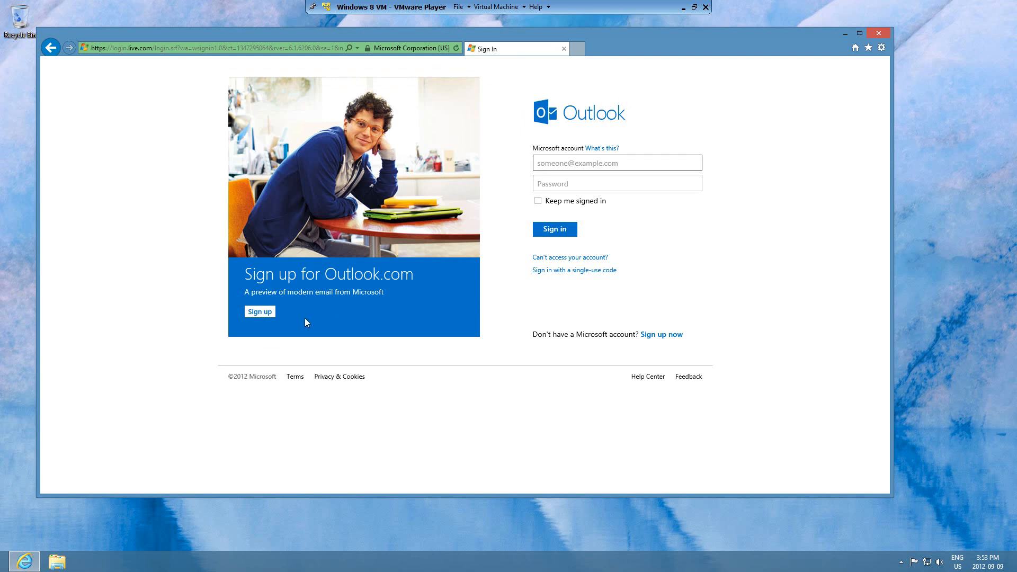
mouse_move(711, 249)
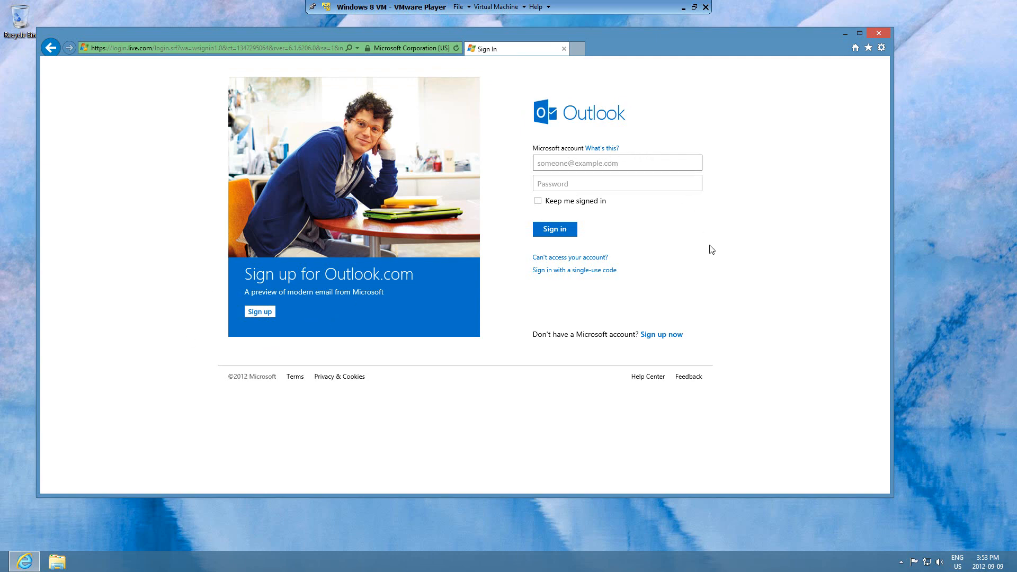
click(617, 162)
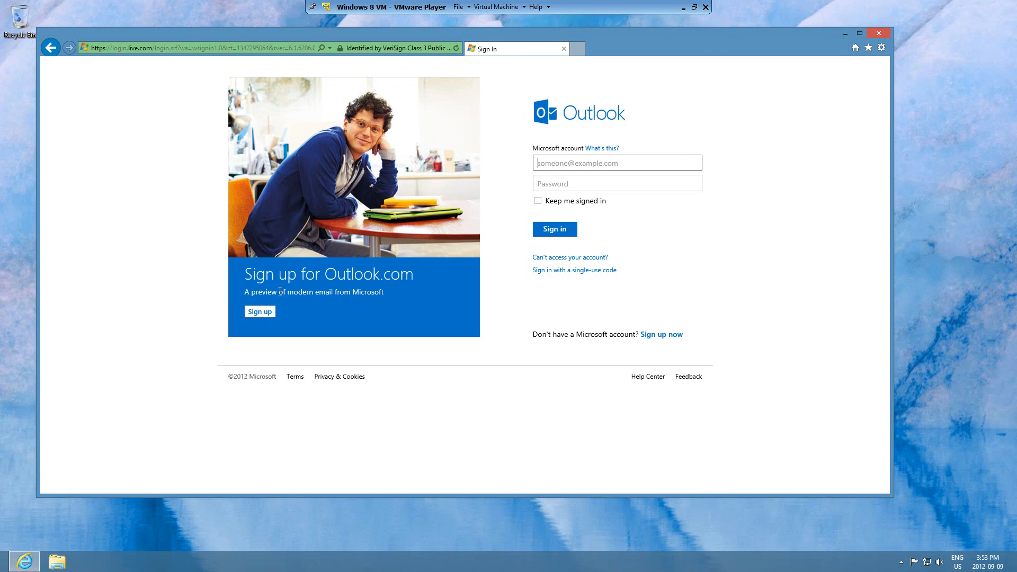
mouse_move(361, 292)
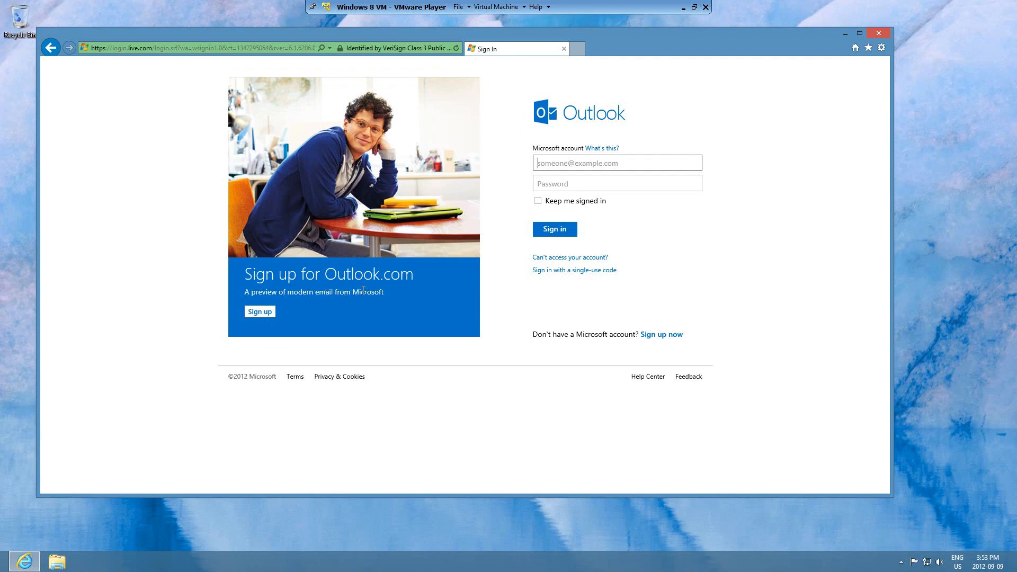
mouse_move(561, 268)
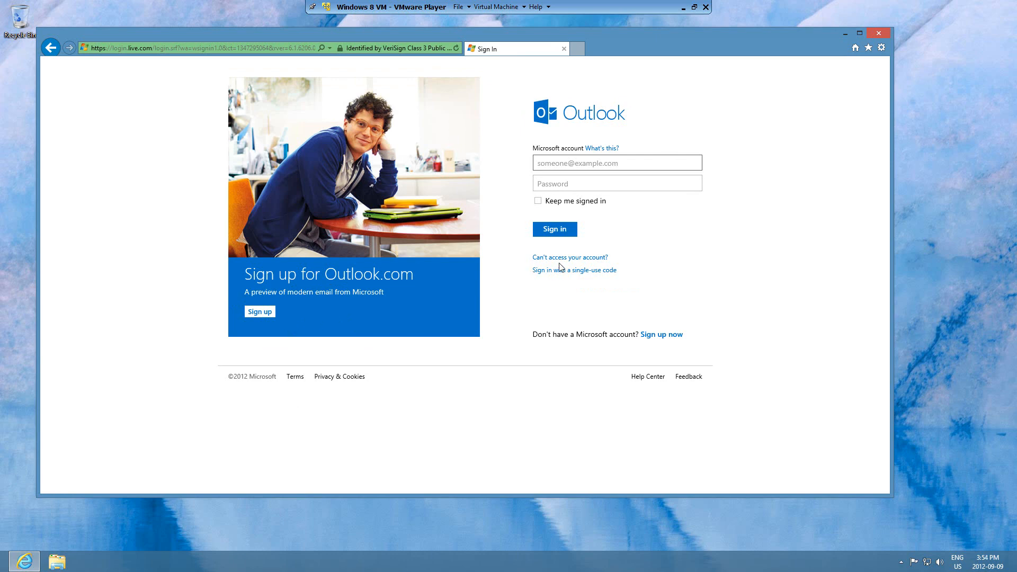
click(259, 311)
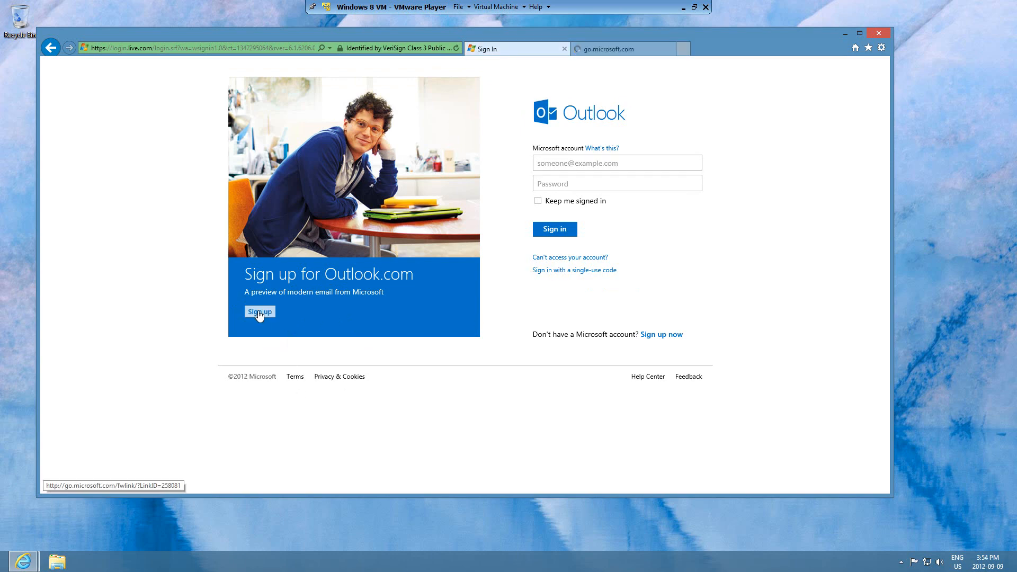
Enter the name Tech Void on the sign-up form, capitalising both parts
click(260, 312)
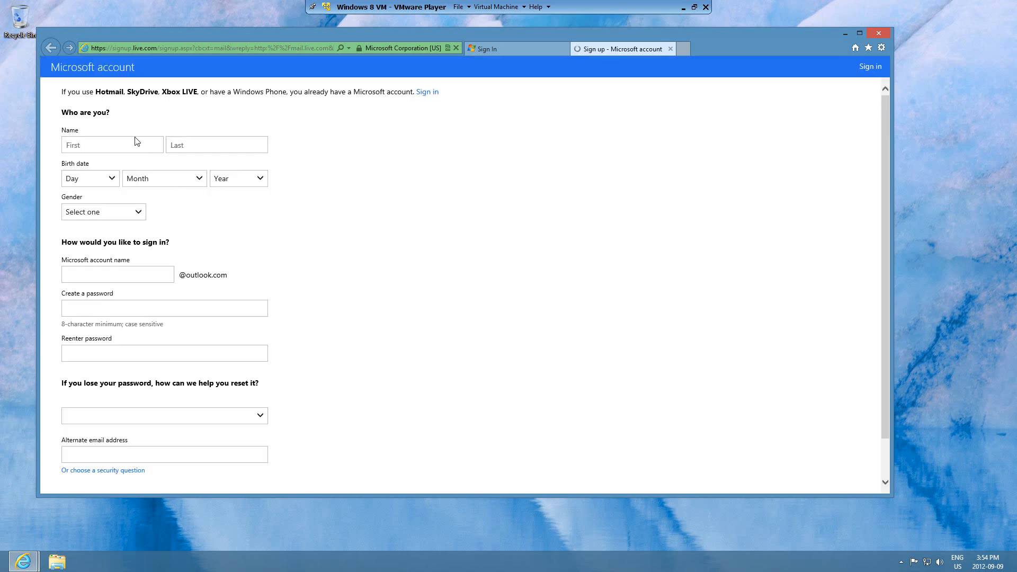
click(111, 144)
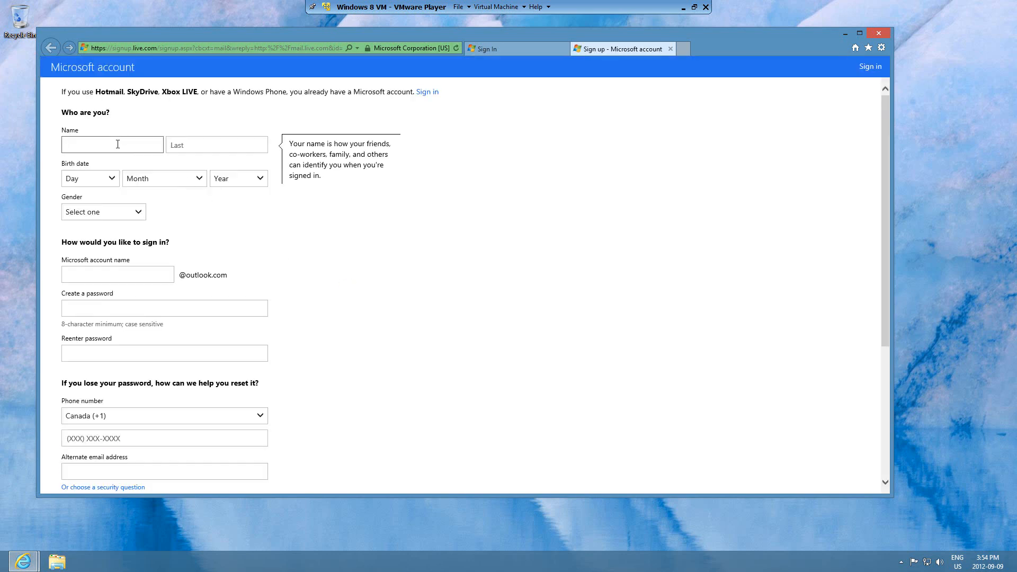
text(tech)
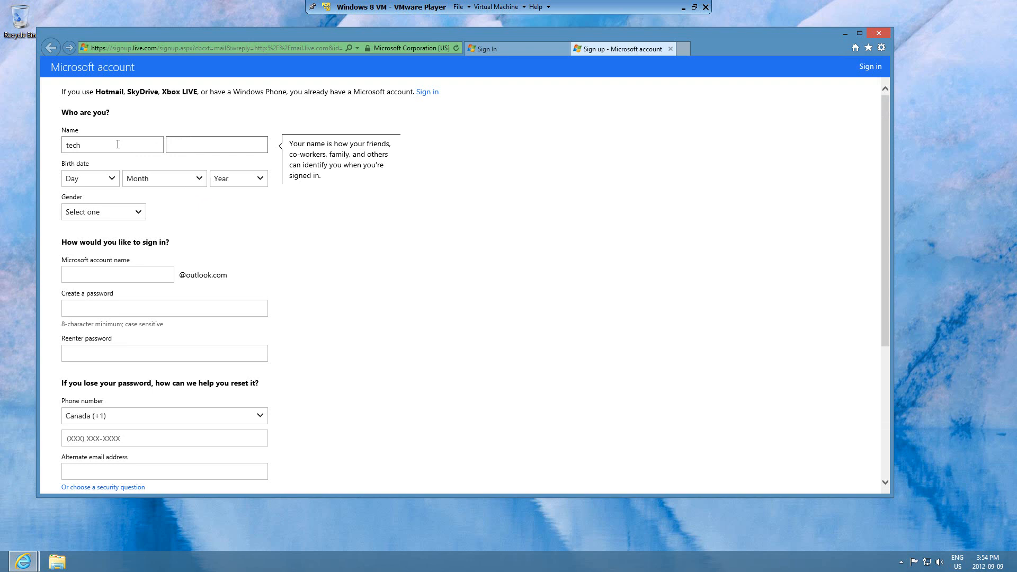
text(void)
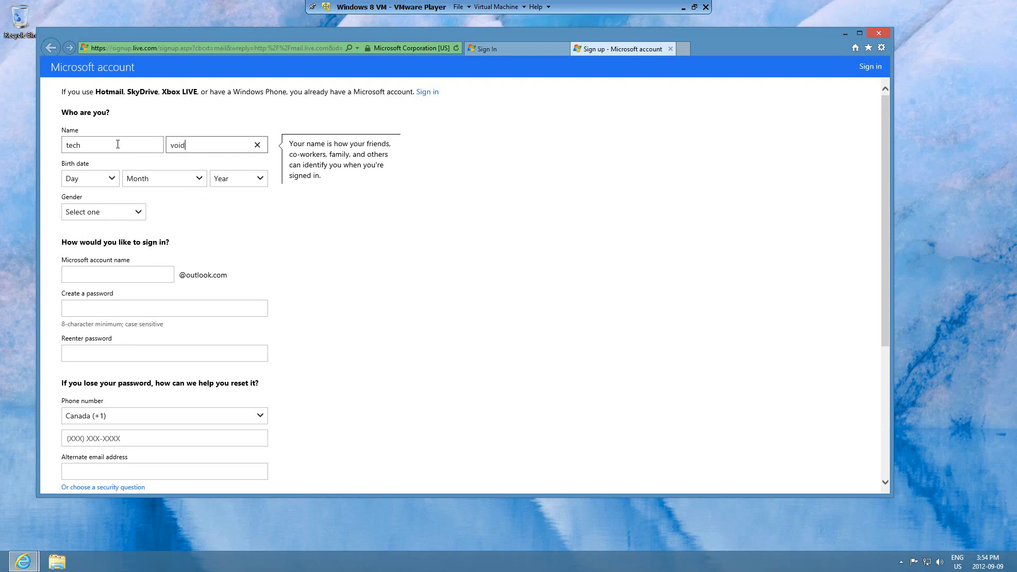
click(91, 144)
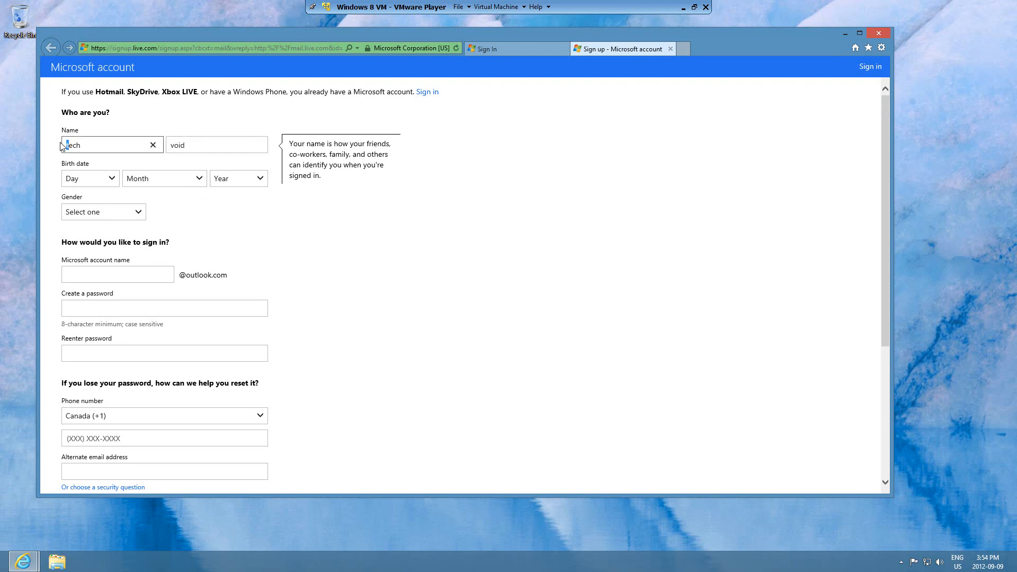
click(216, 144)
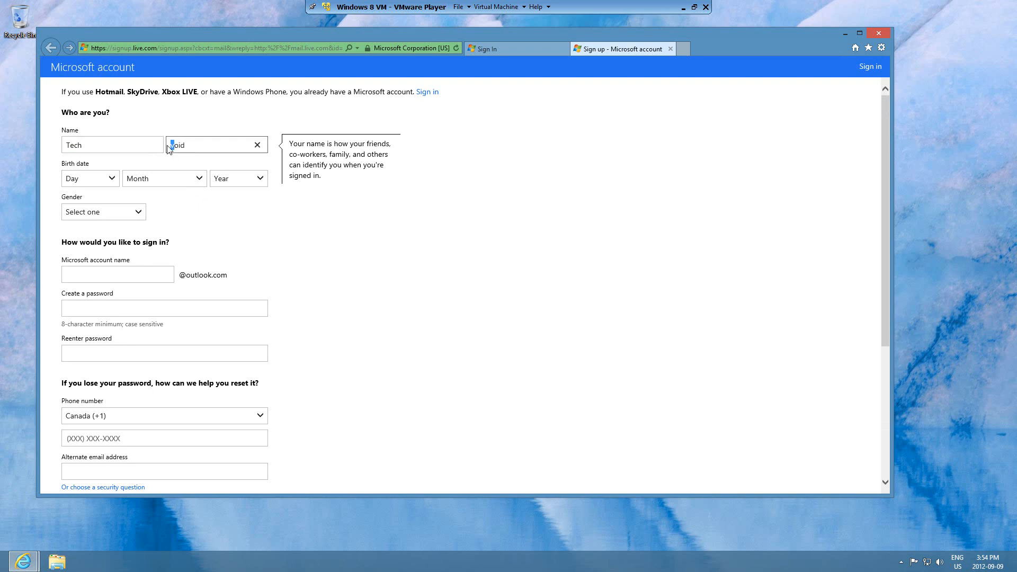
click(89, 178)
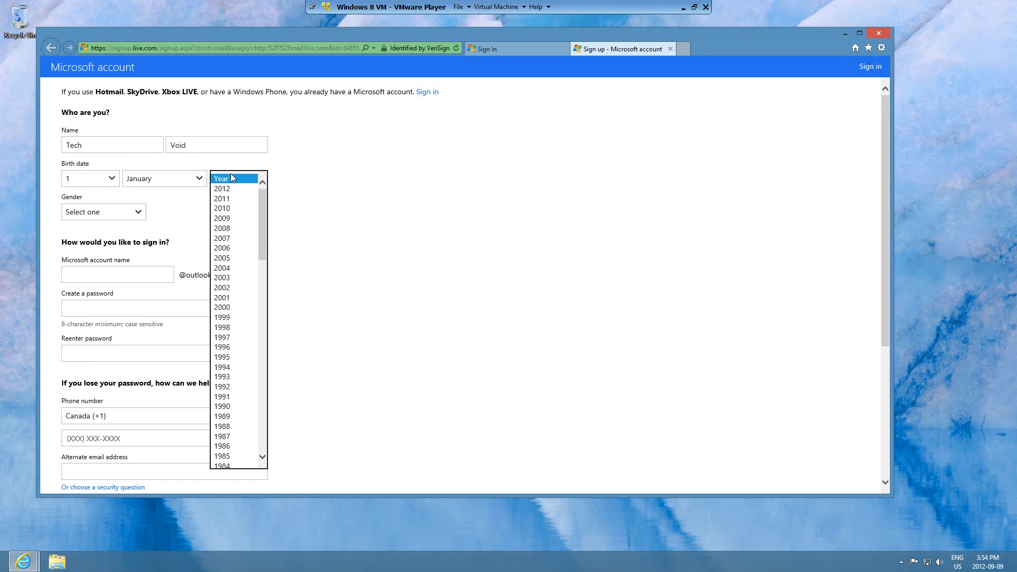
scroll(down, 3)
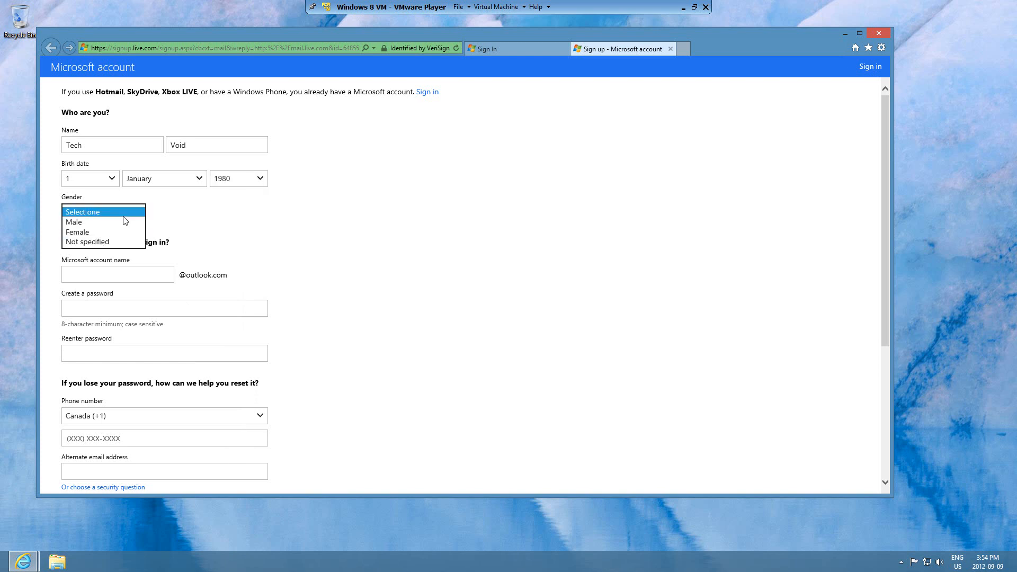
click(73, 222)
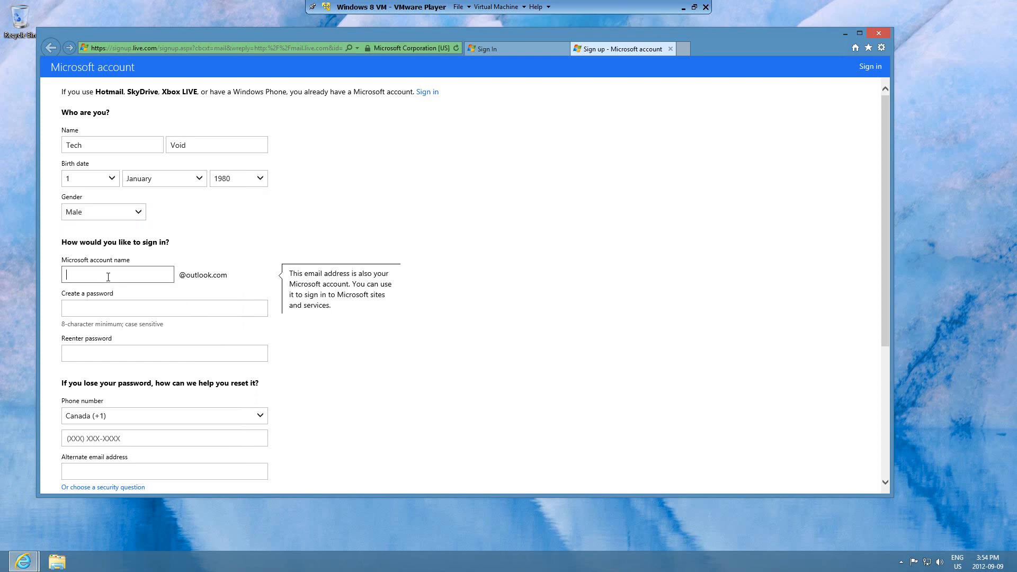
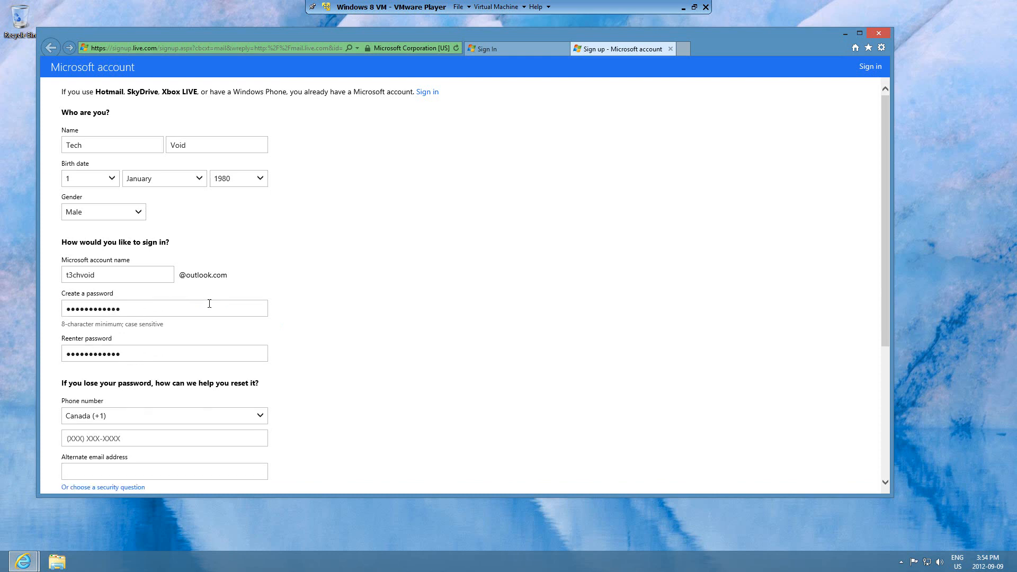
scroll(down, 3)
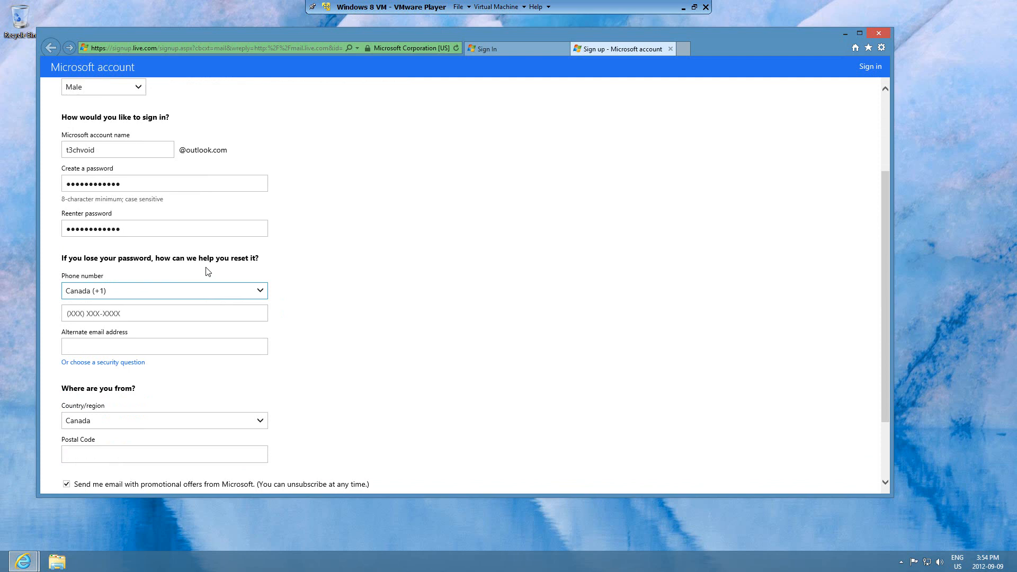
click(164, 313)
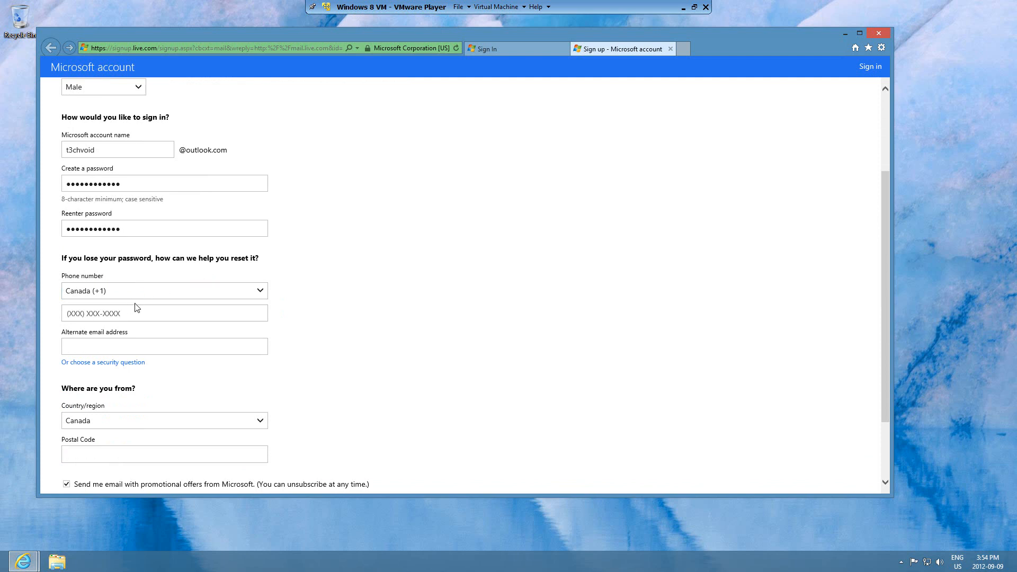
click(164, 290)
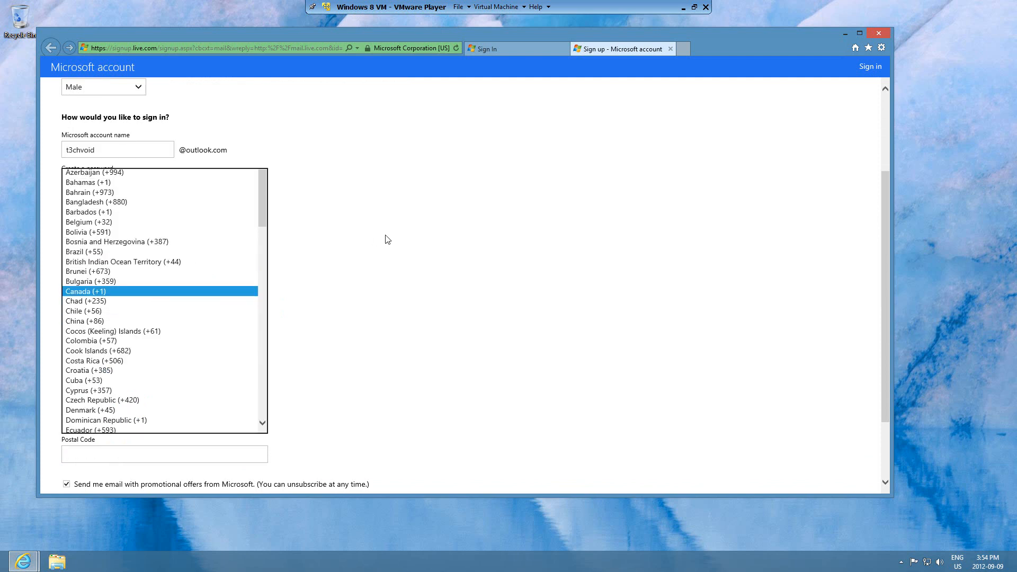
click(85, 291)
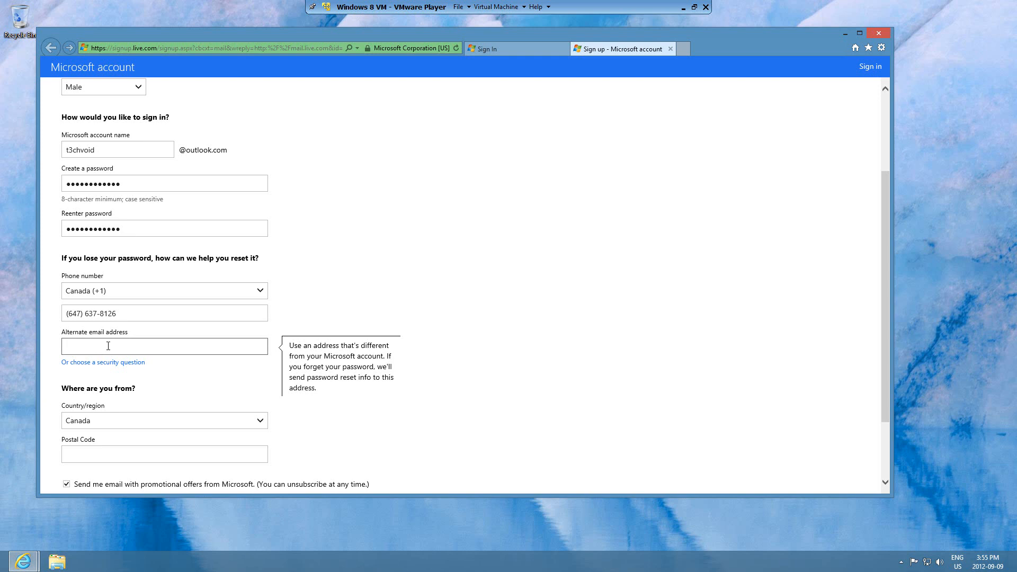
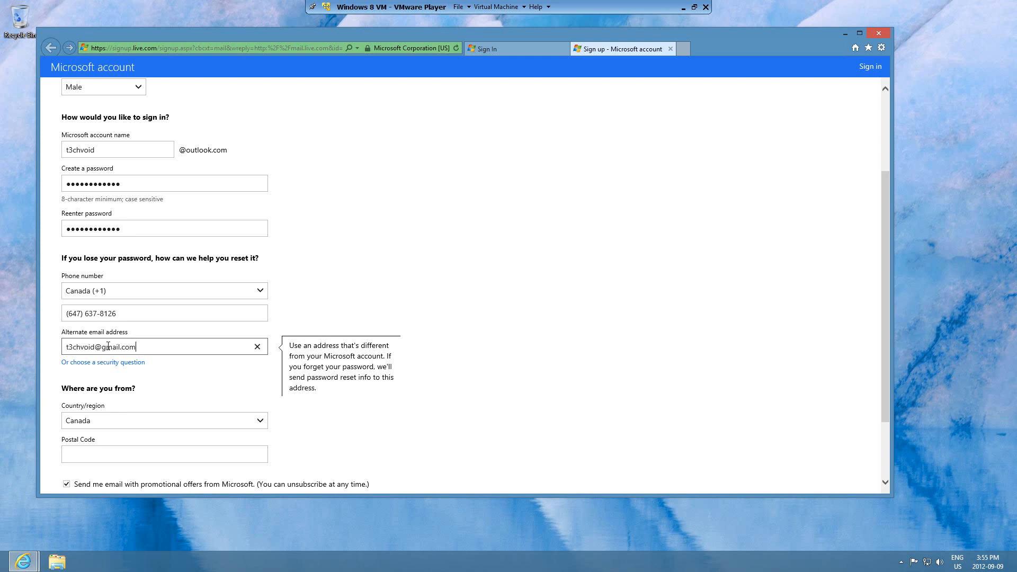
click(103, 362)
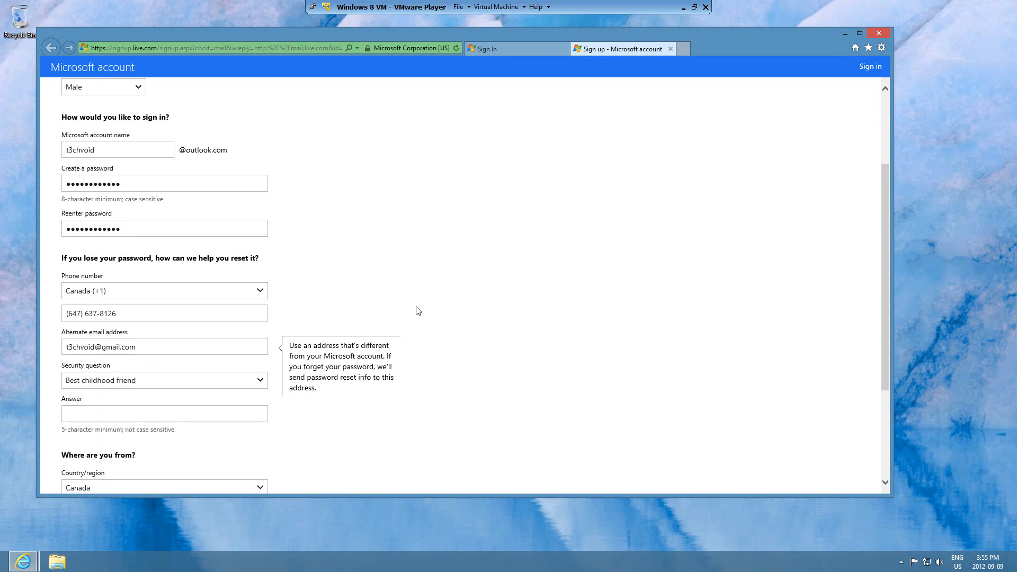
Enter postal code M1T2c under Country/region on the sign-up form
scroll(down, 3)
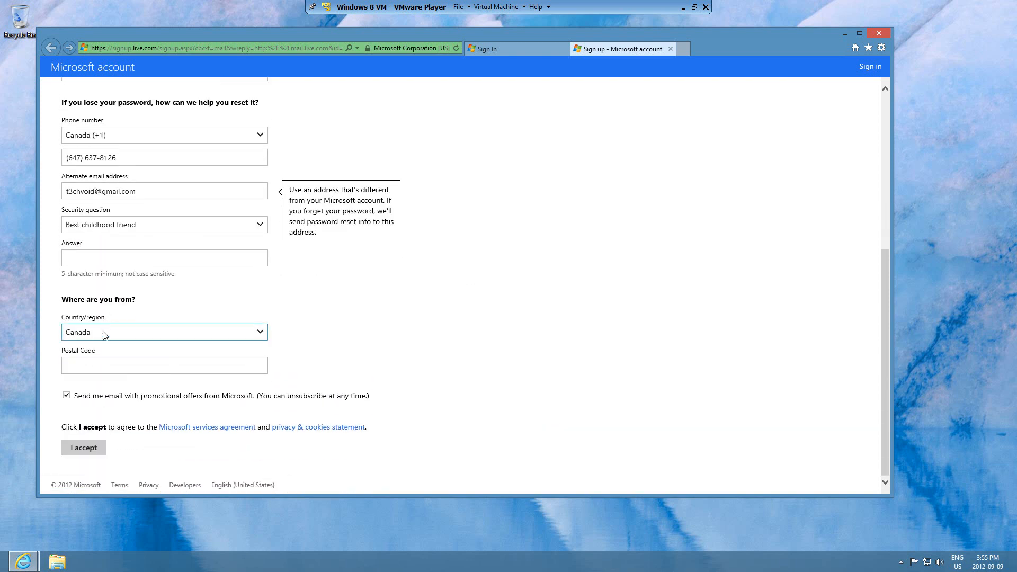
click(163, 364)
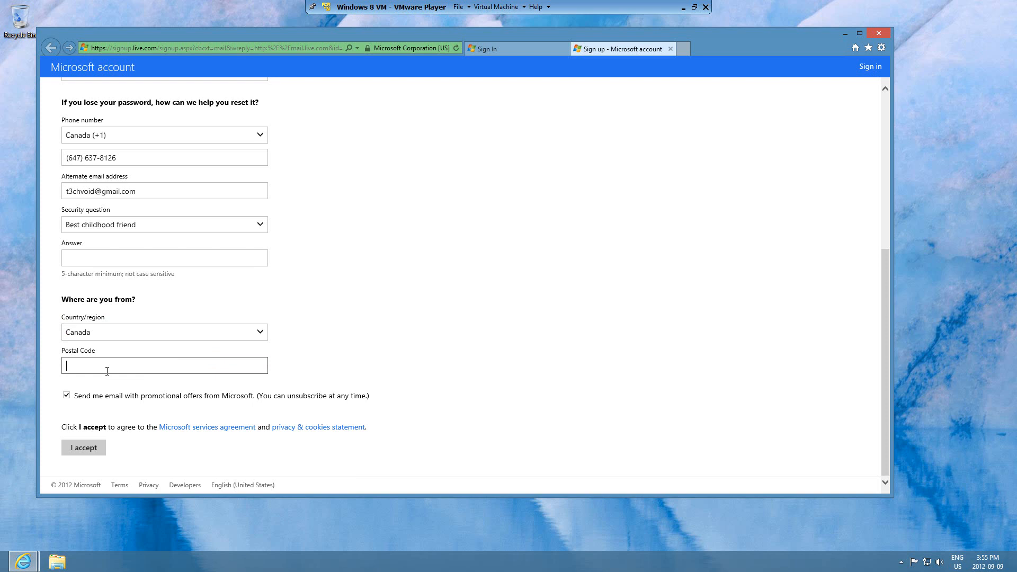
text(M)
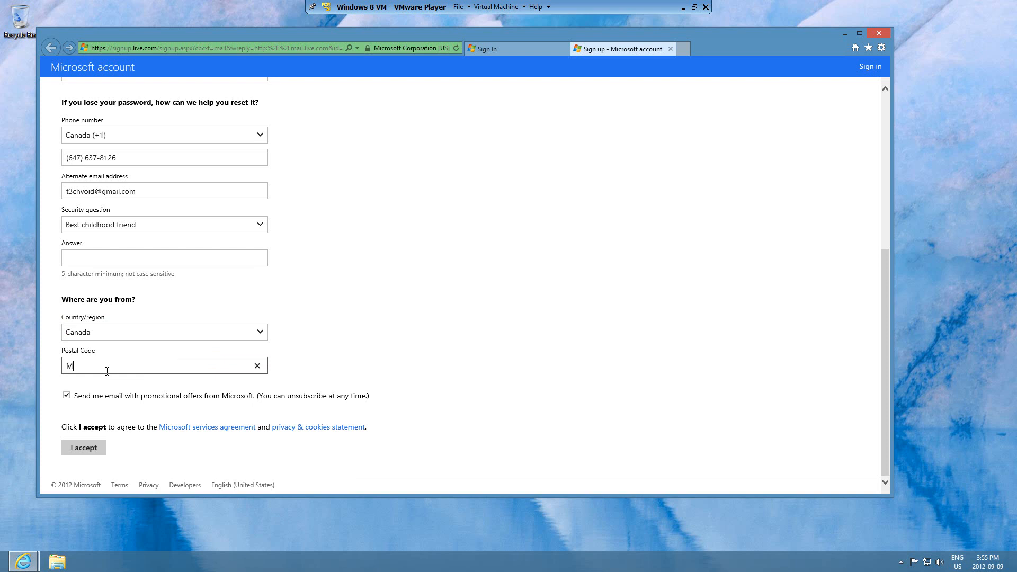
text(1T2c)
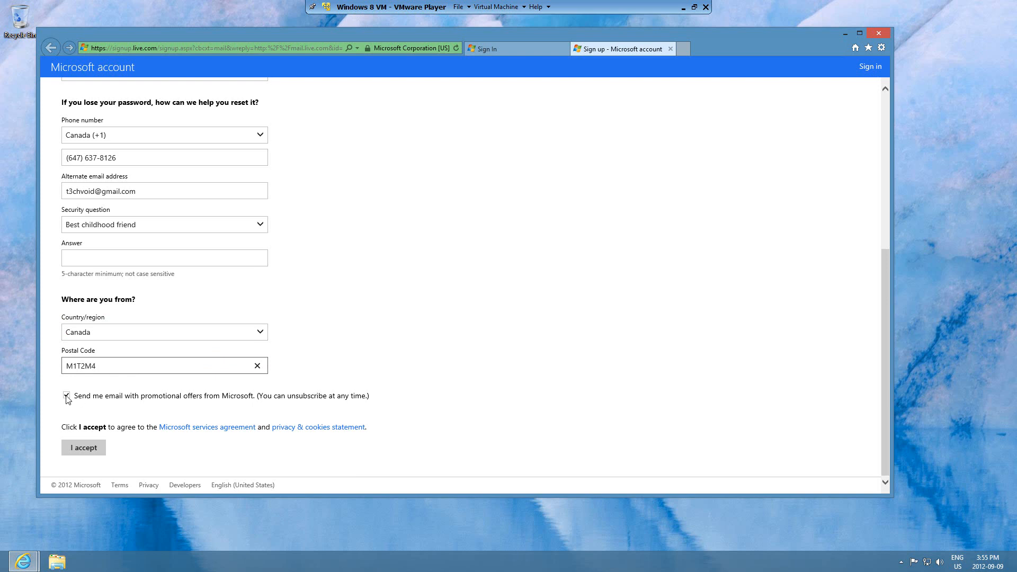
click(83, 447)
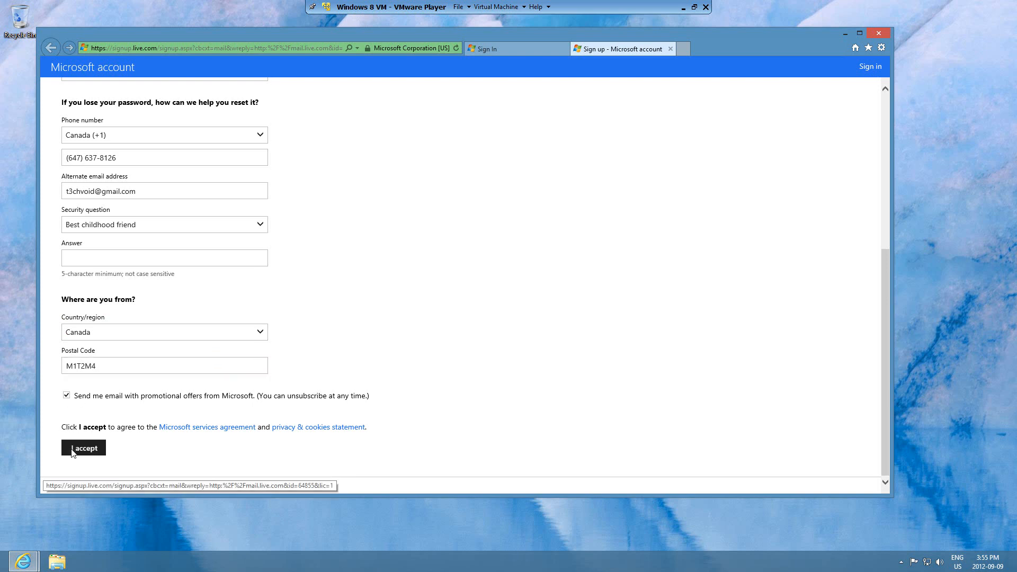
Accept the terms to submit the sign-up form and reach the CAPTCHA
click(82, 447)
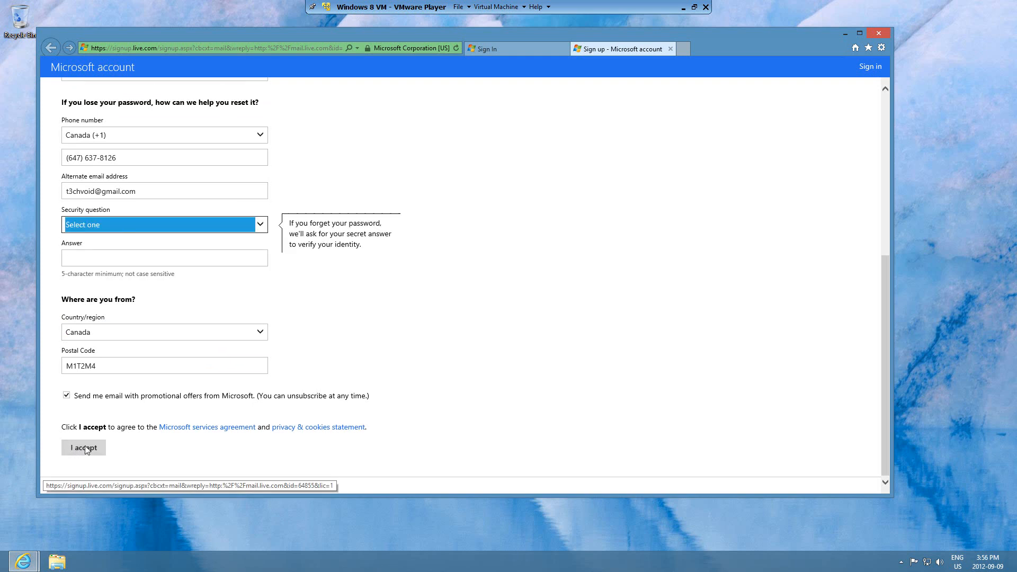
click(83, 447)
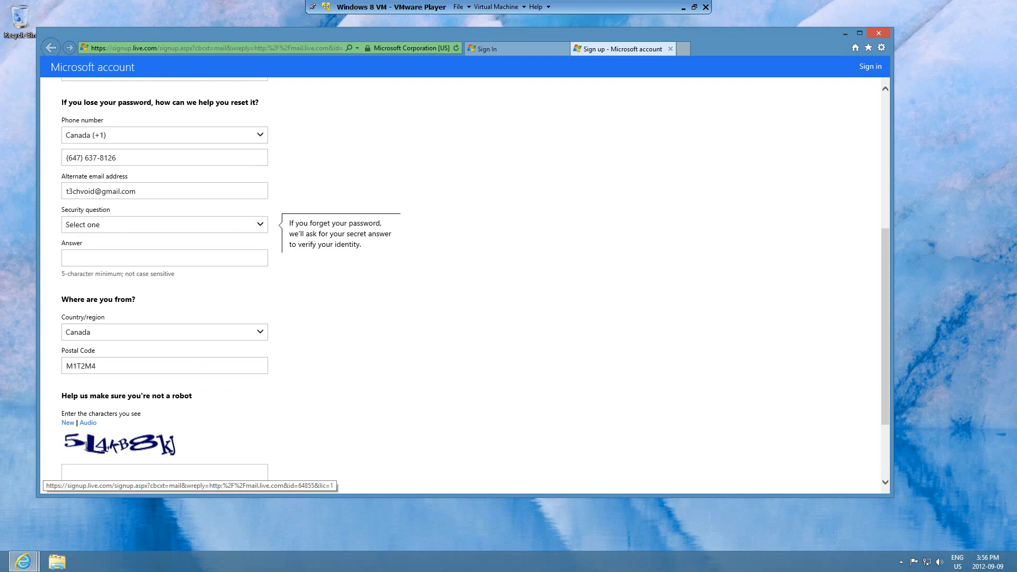
scroll(down, 3)
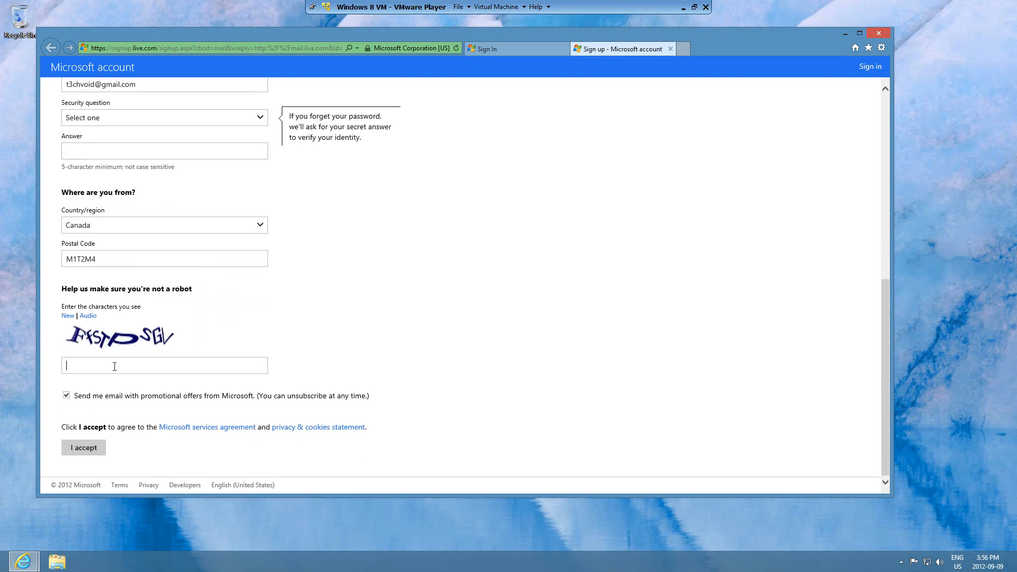
Enter the CAPTCHA characters FfsTPsGV and resubmit the sign-up form
text(F)
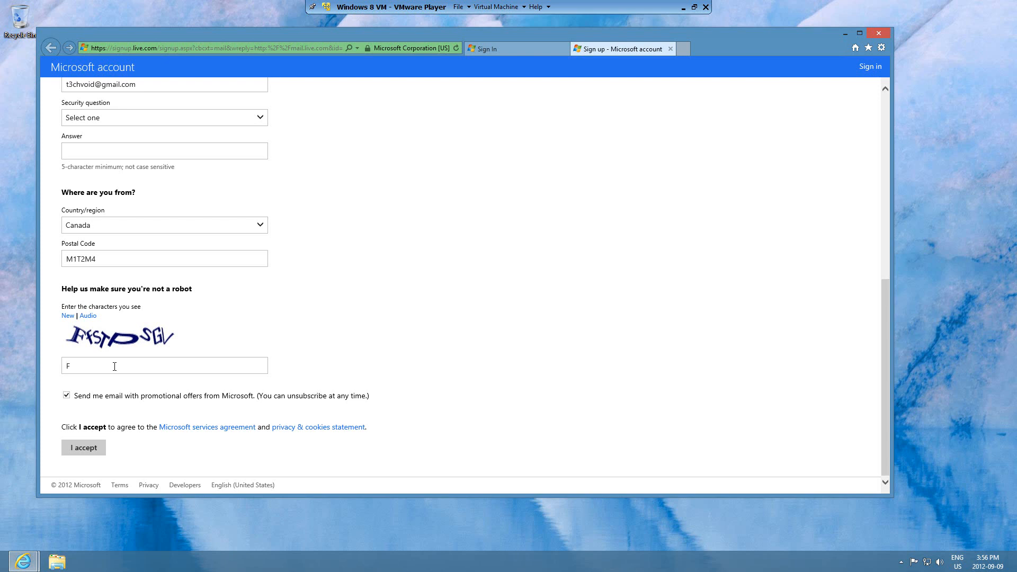
text(fs)
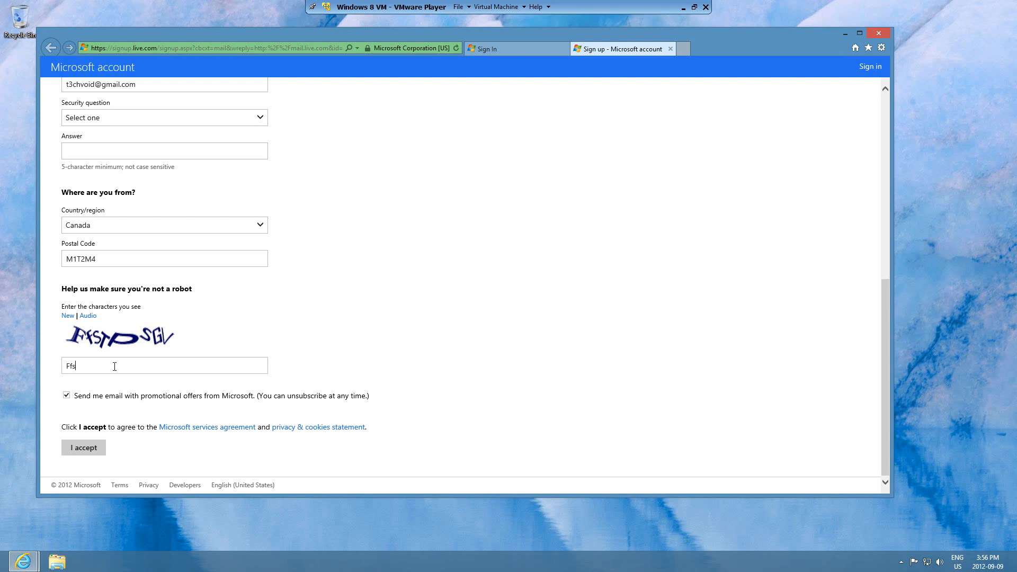
text(TP)
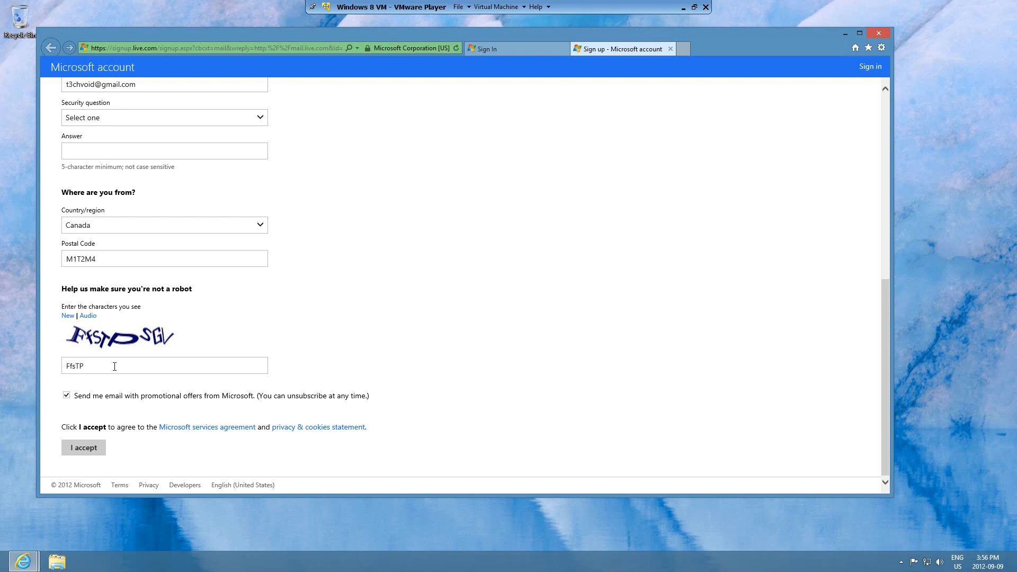
text(sG)
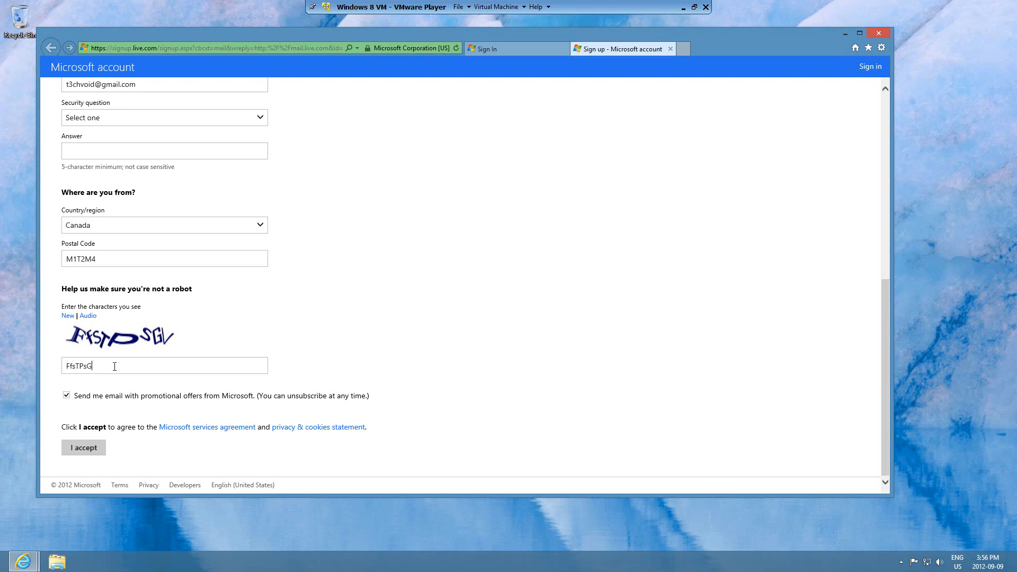
text(V)
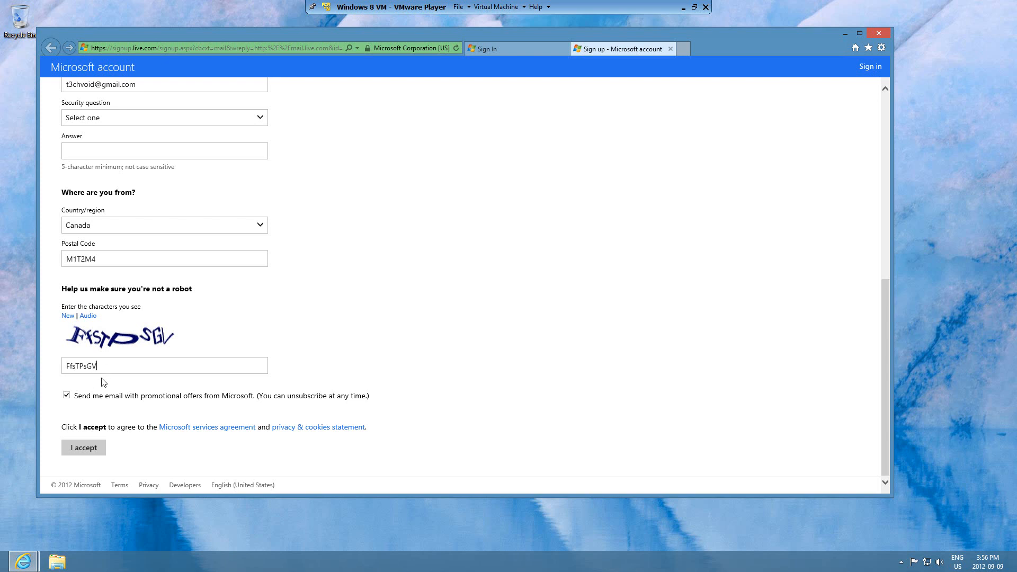
click(83, 447)
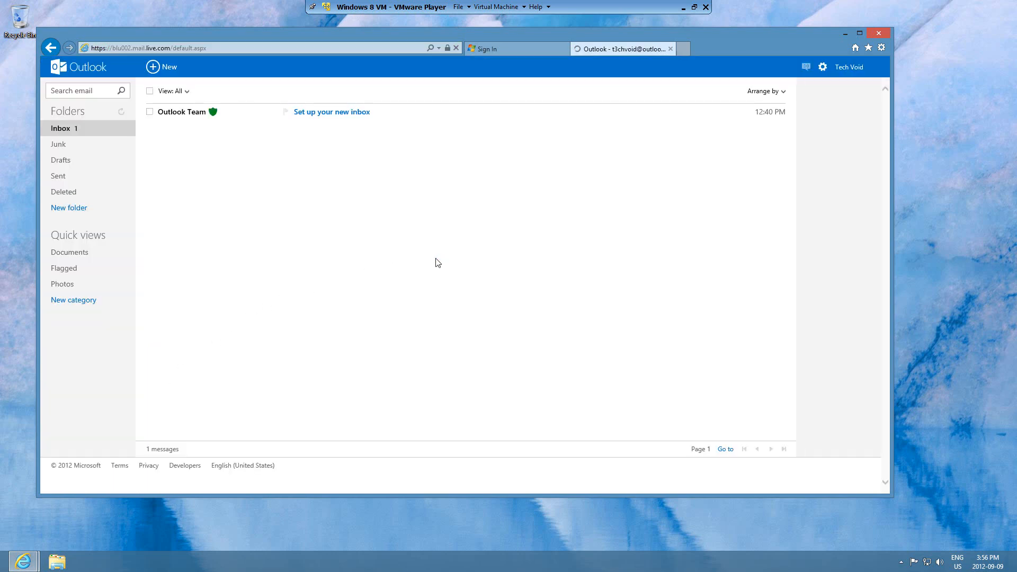
Finish account creation and land in the new inbox with the Outlook Team welcome message
click(332, 111)
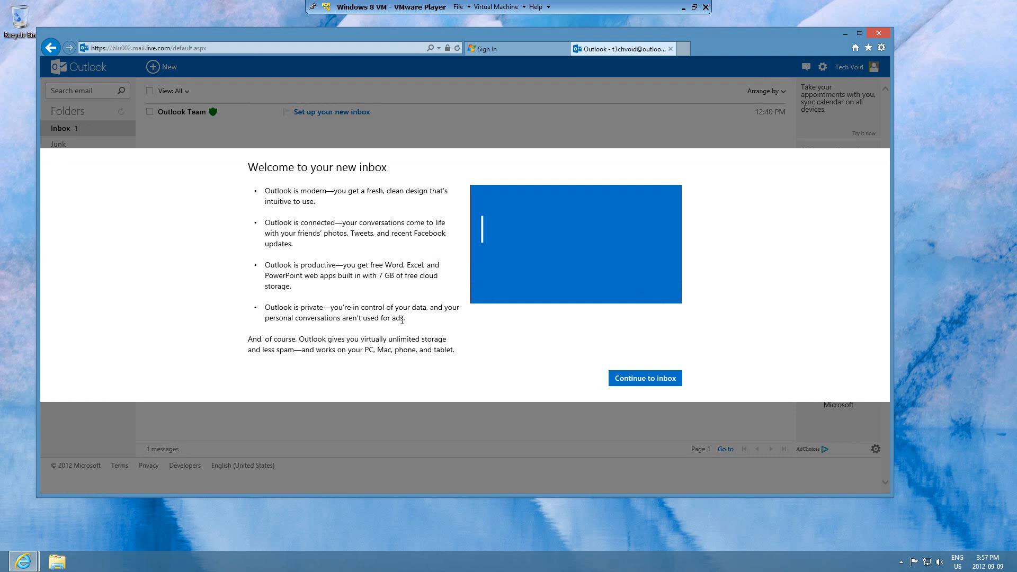
mouse_move(461, 359)
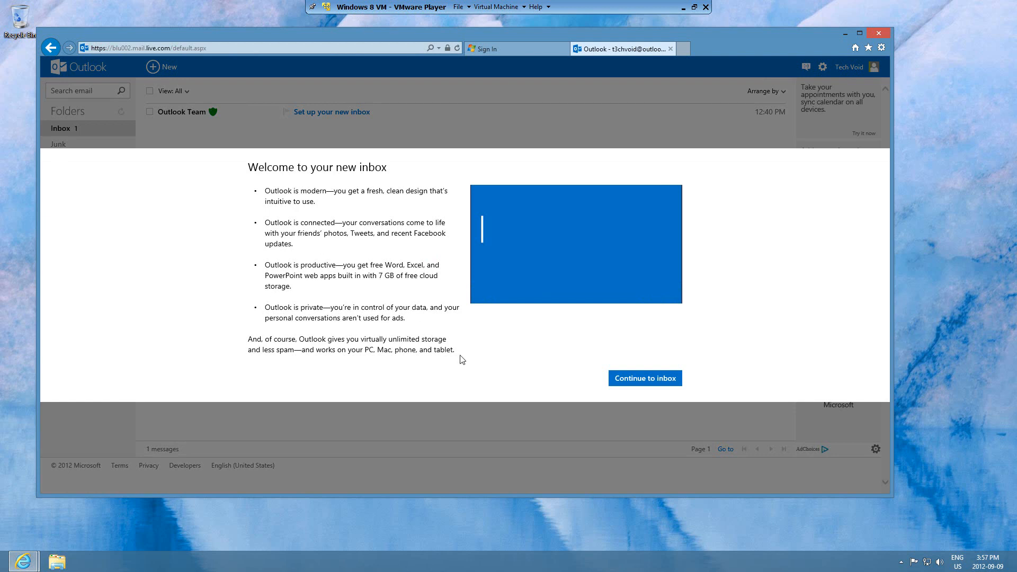
mouse_move(515, 354)
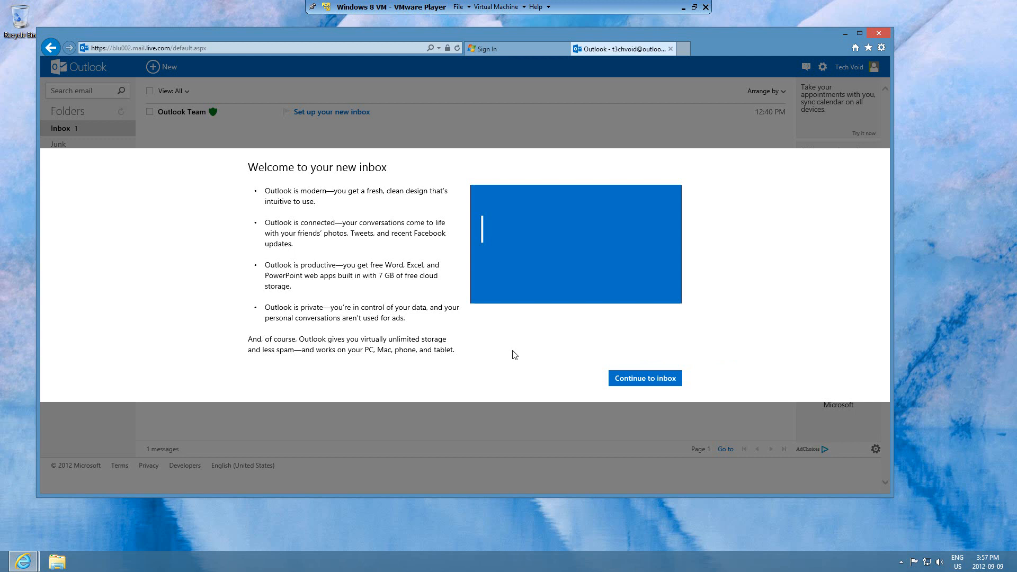
mouse_move(413, 330)
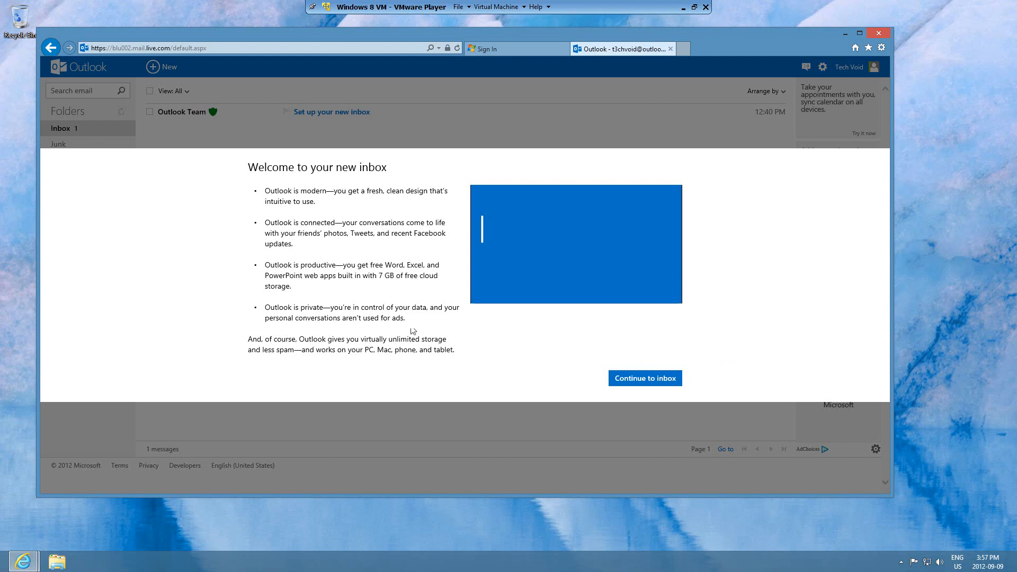
mouse_move(333, 190)
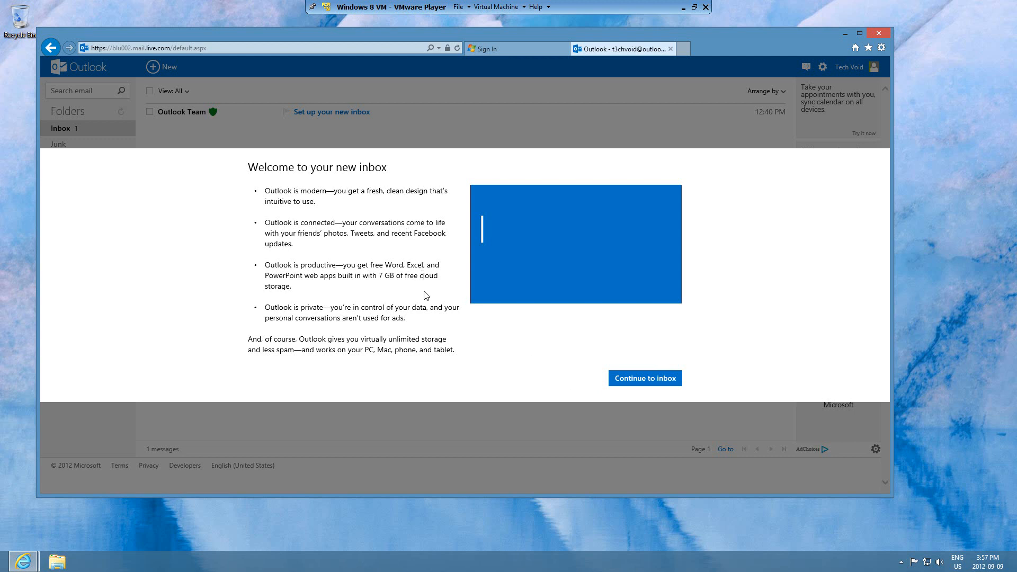
mouse_move(364, 236)
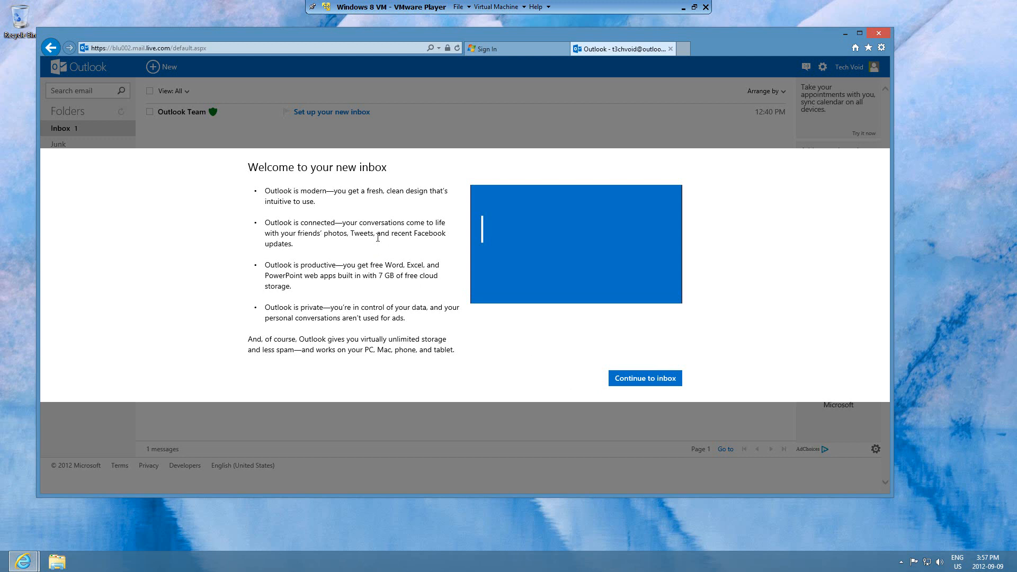
mouse_move(363, 236)
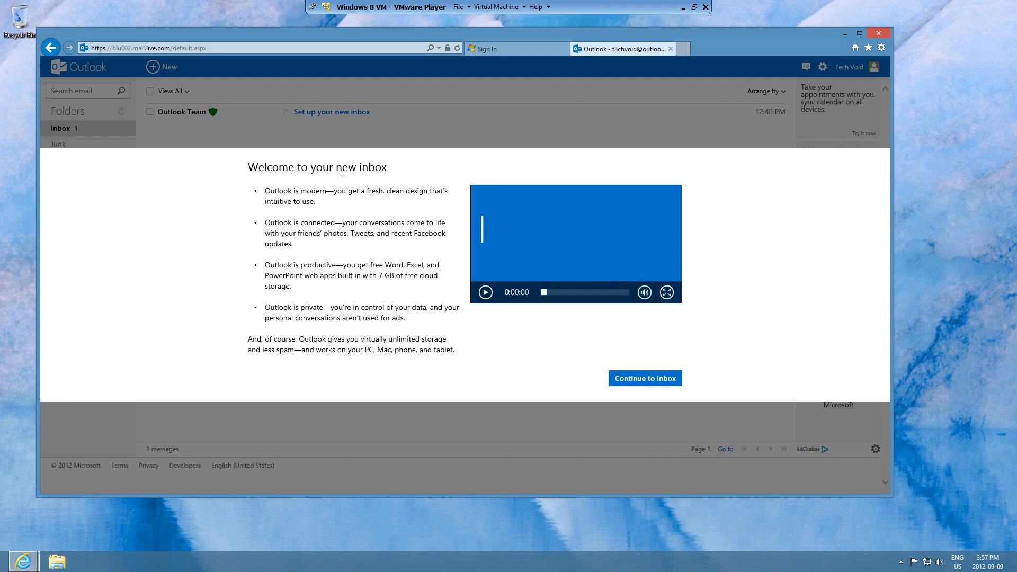
mouse_move(334, 233)
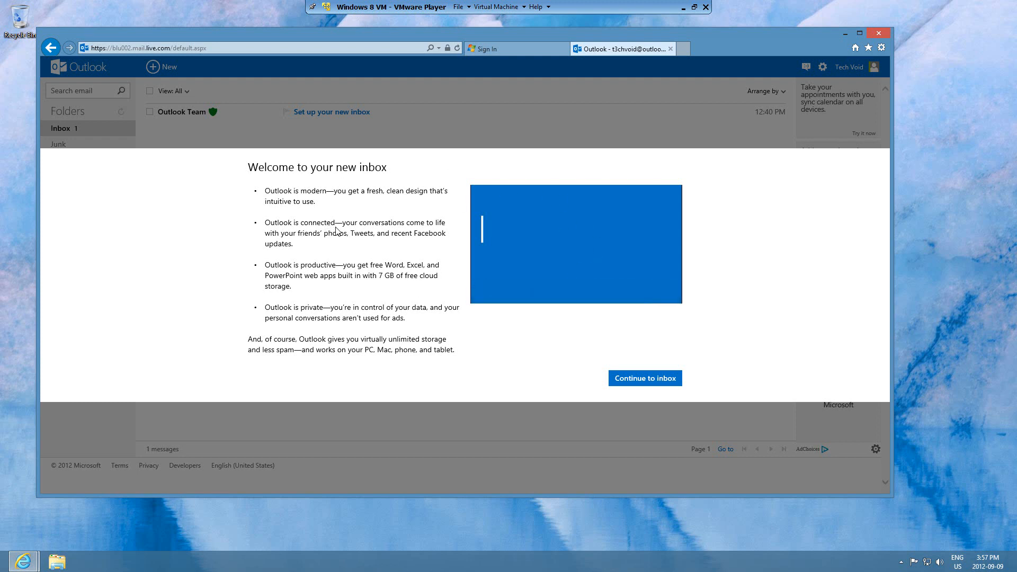
mouse_move(346, 256)
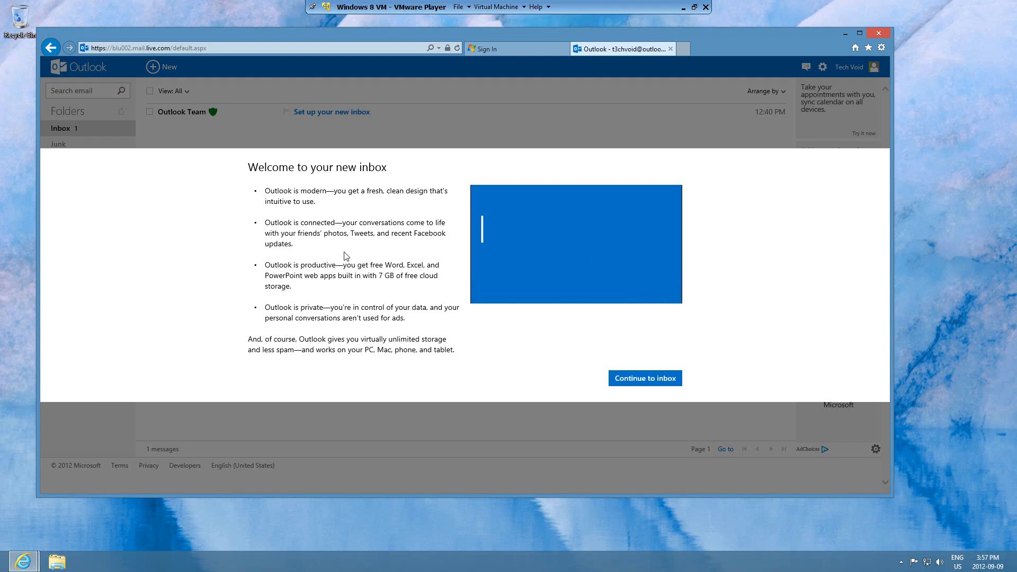
mouse_move(345, 266)
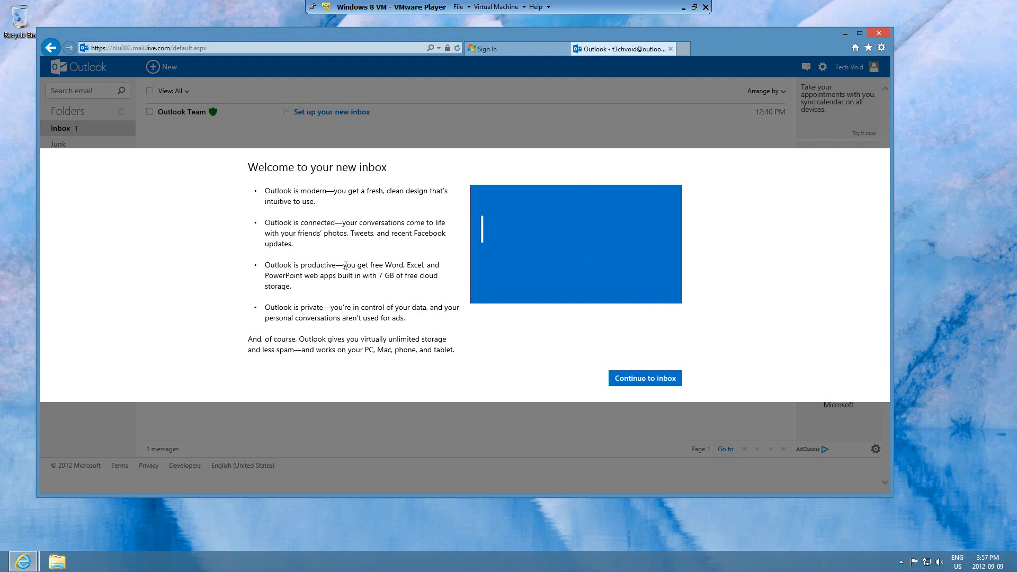
drag(356, 265, 389, 279)
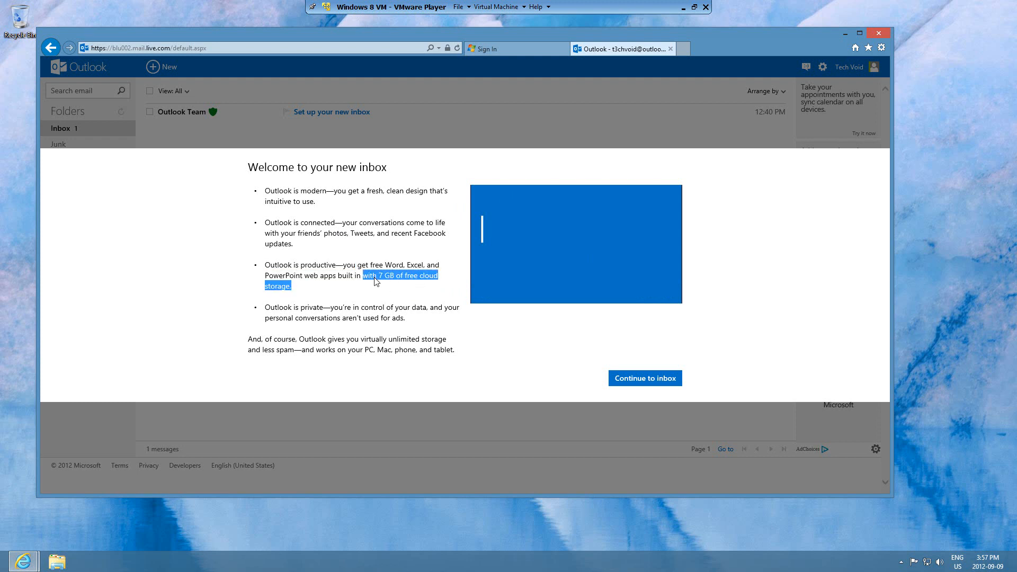
click(383, 288)
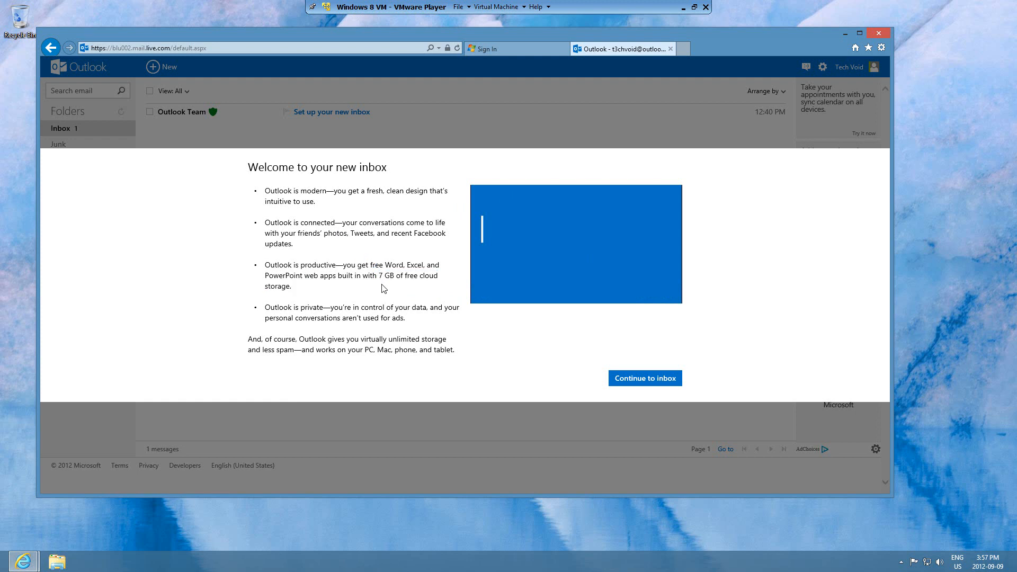
mouse_move(382, 300)
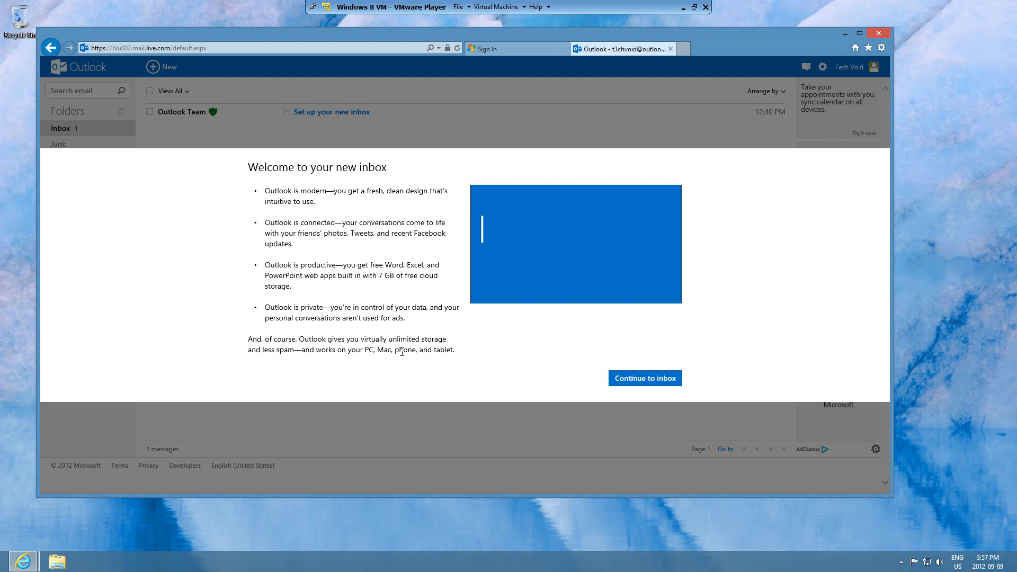
mouse_move(645, 378)
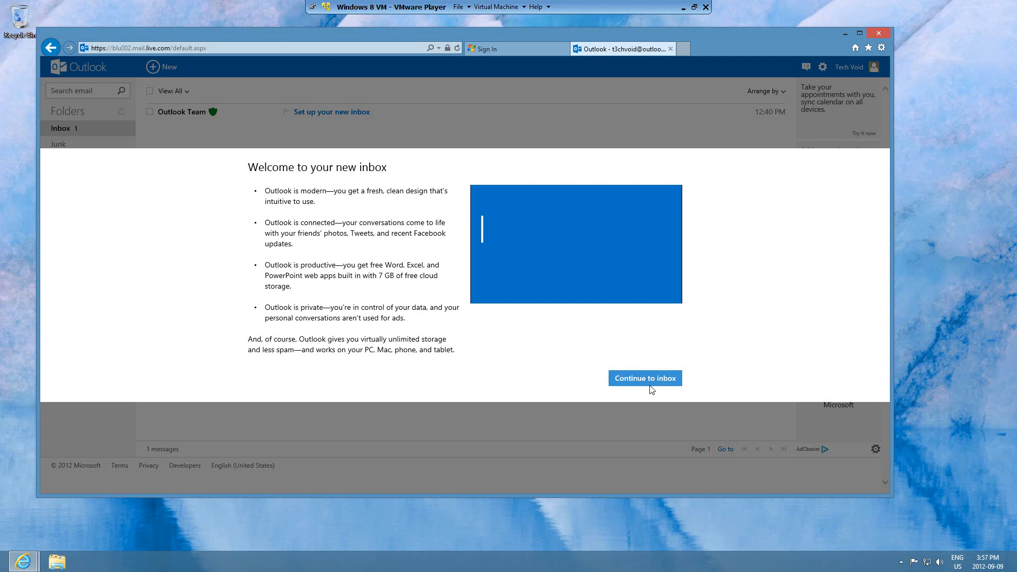
mouse_move(521, 238)
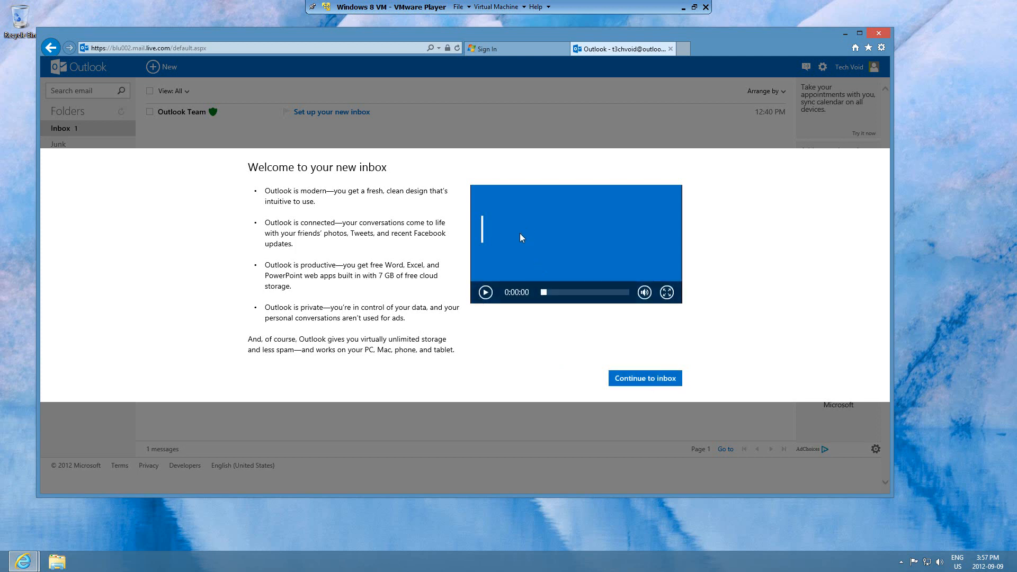
Play and pause the Outlook.com welcome video, then continue to the new inbox
click(485, 292)
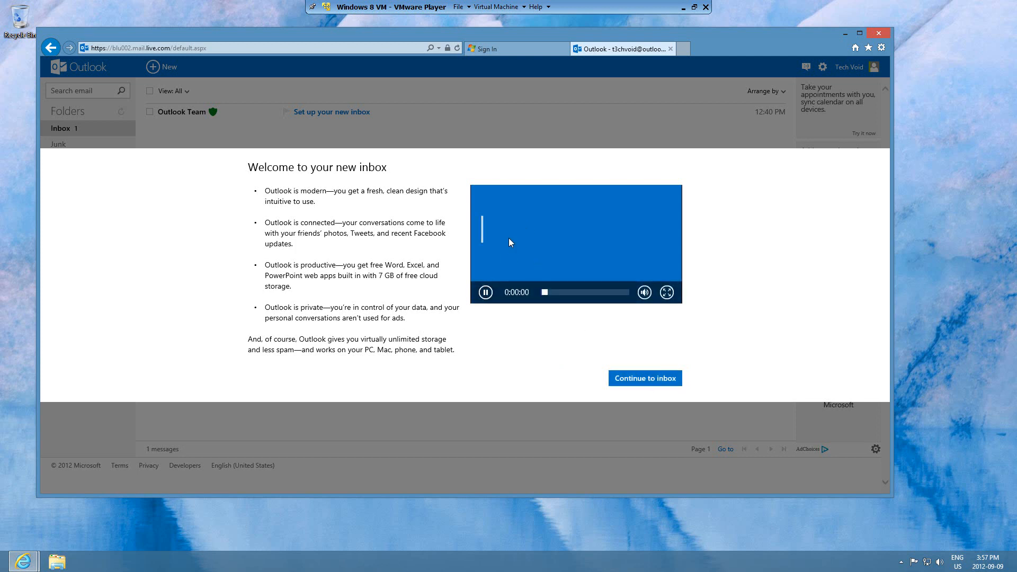
click(486, 292)
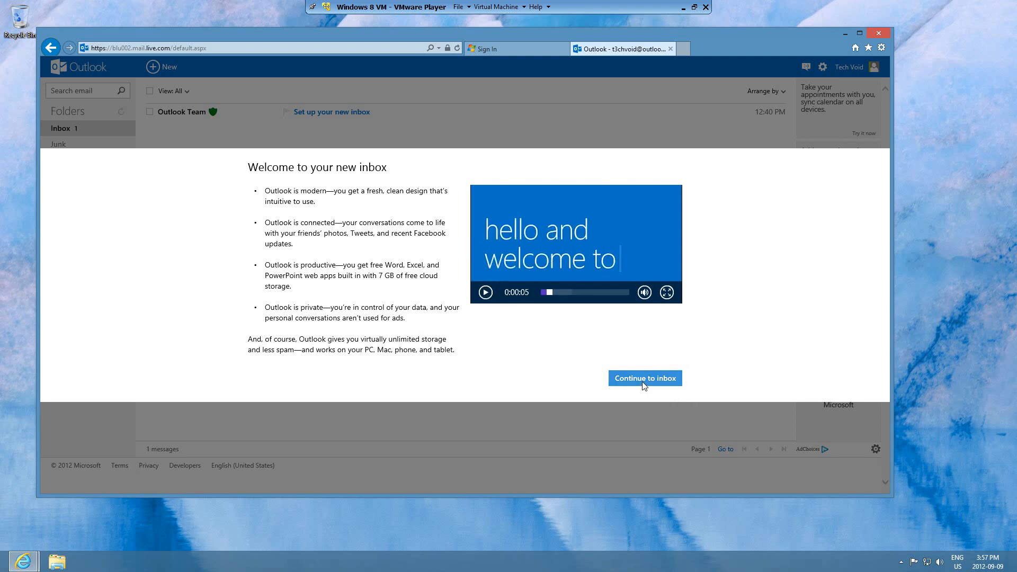
click(645, 378)
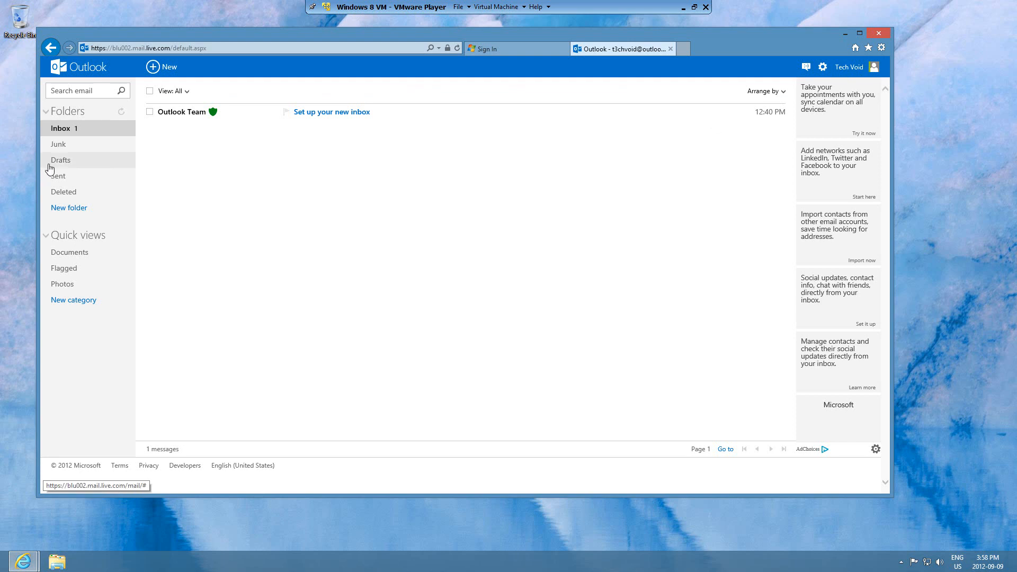
mouse_move(235, 245)
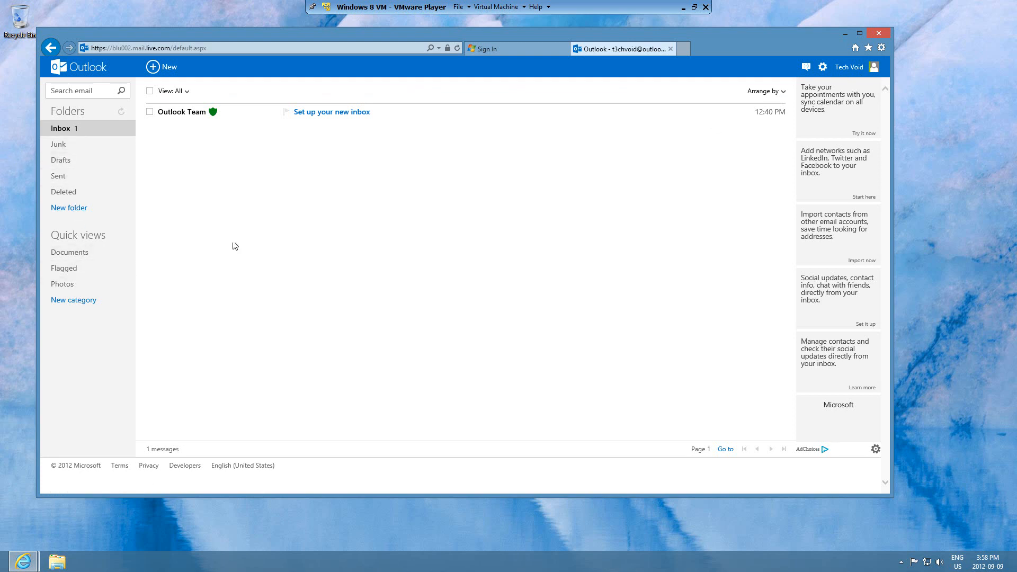
mouse_move(112, 80)
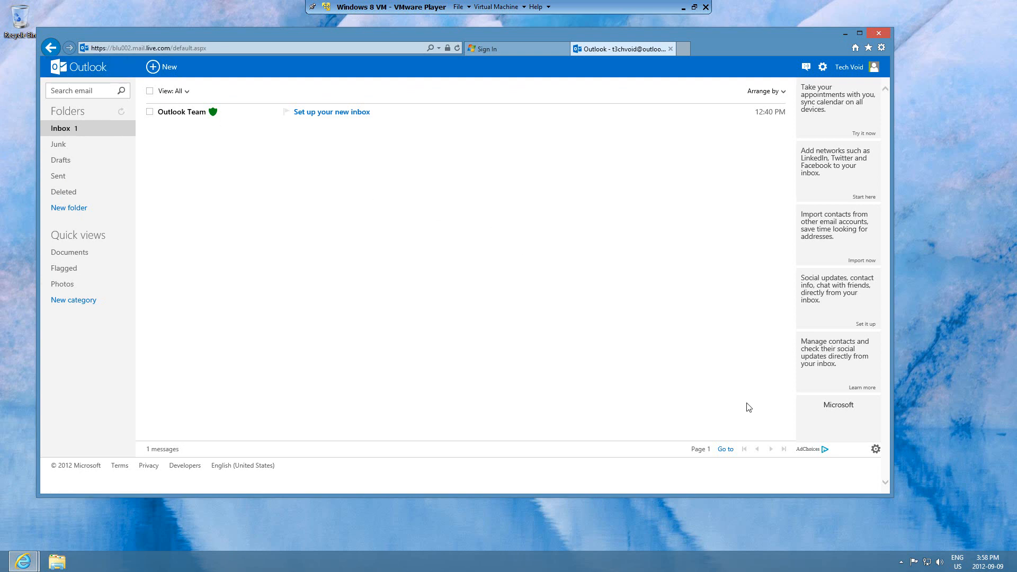
mouse_move(731, 401)
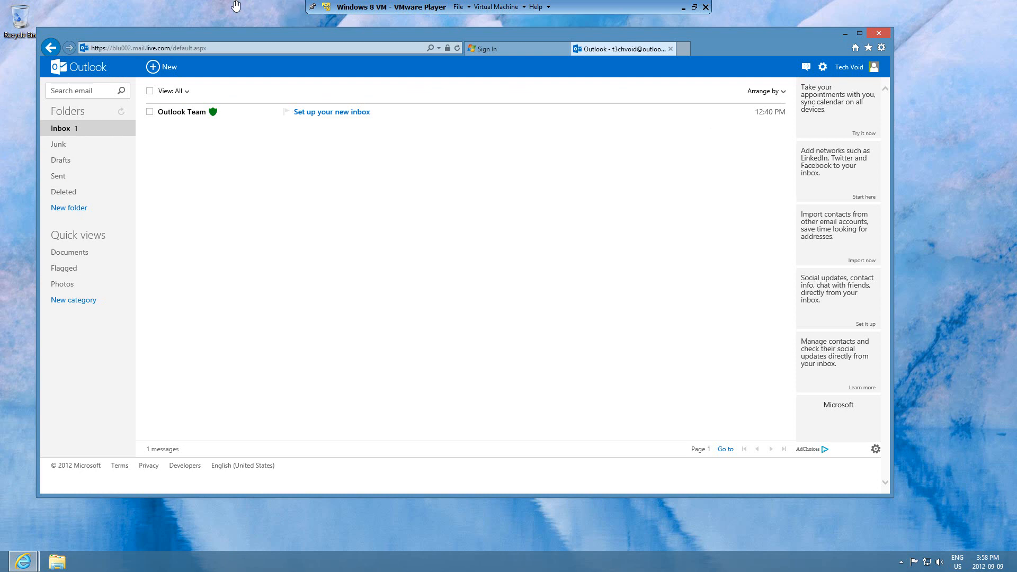
mouse_move(343, 163)
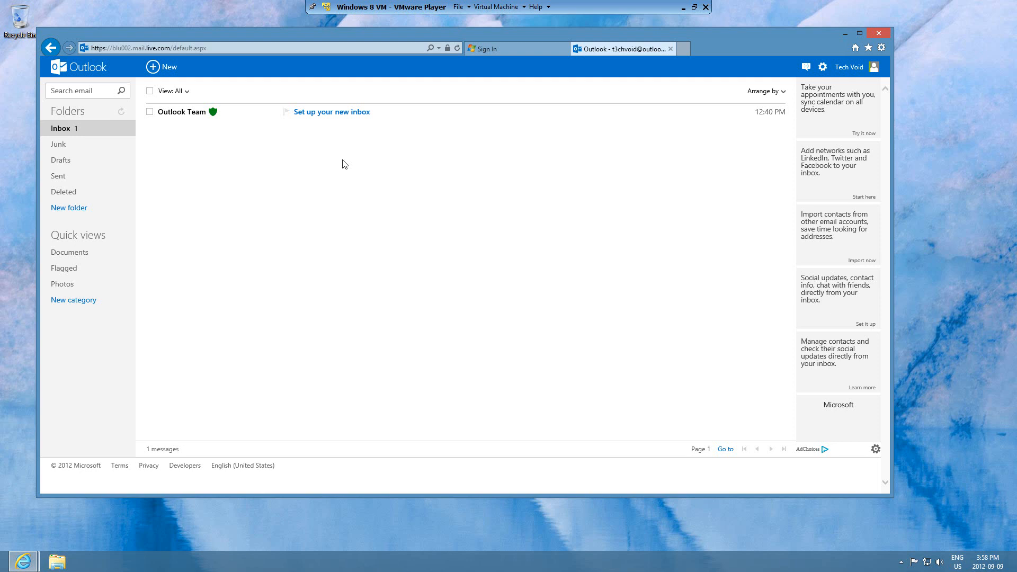
mouse_move(229, 227)
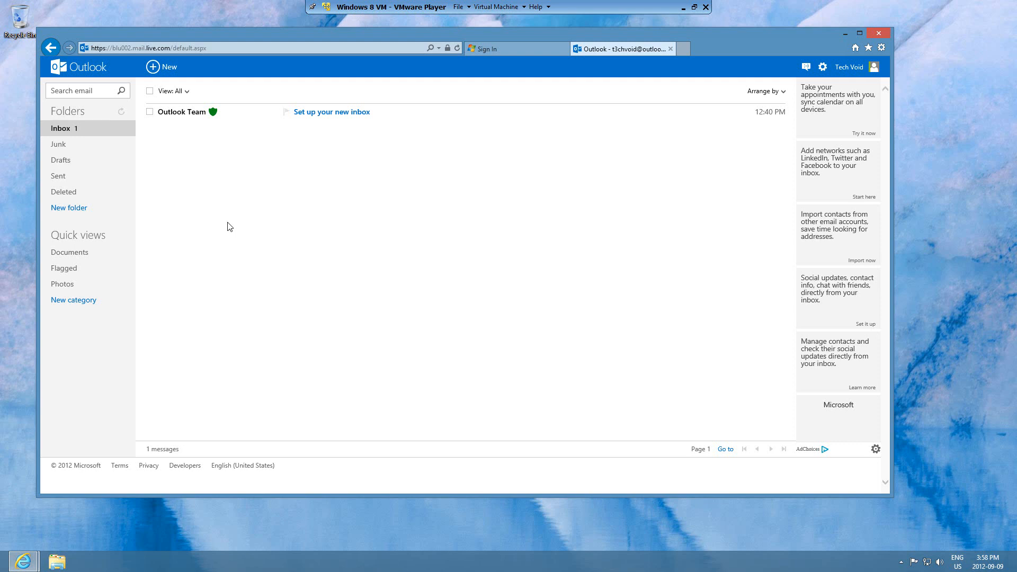
mouse_move(958, 38)
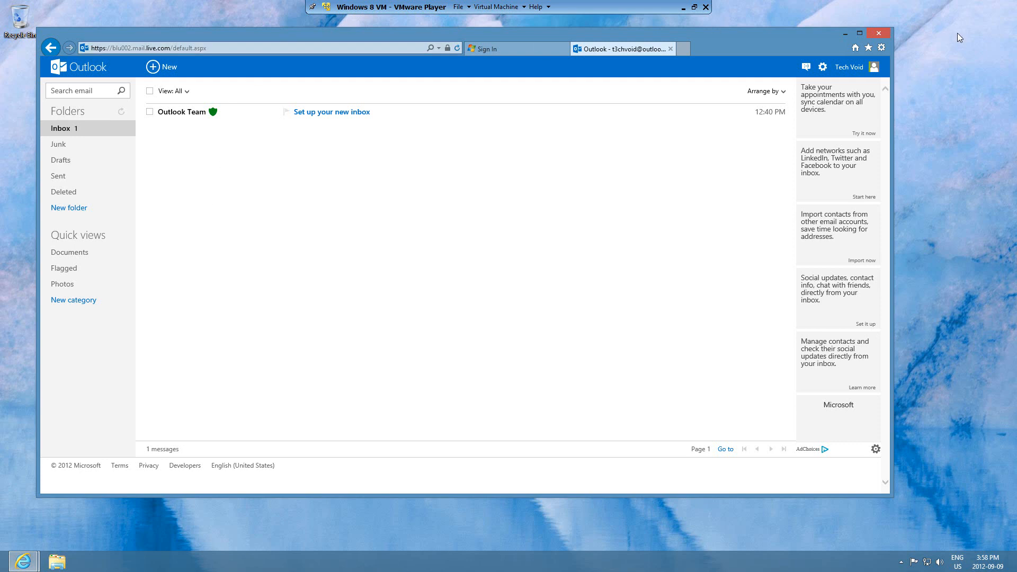
mouse_move(846, 33)
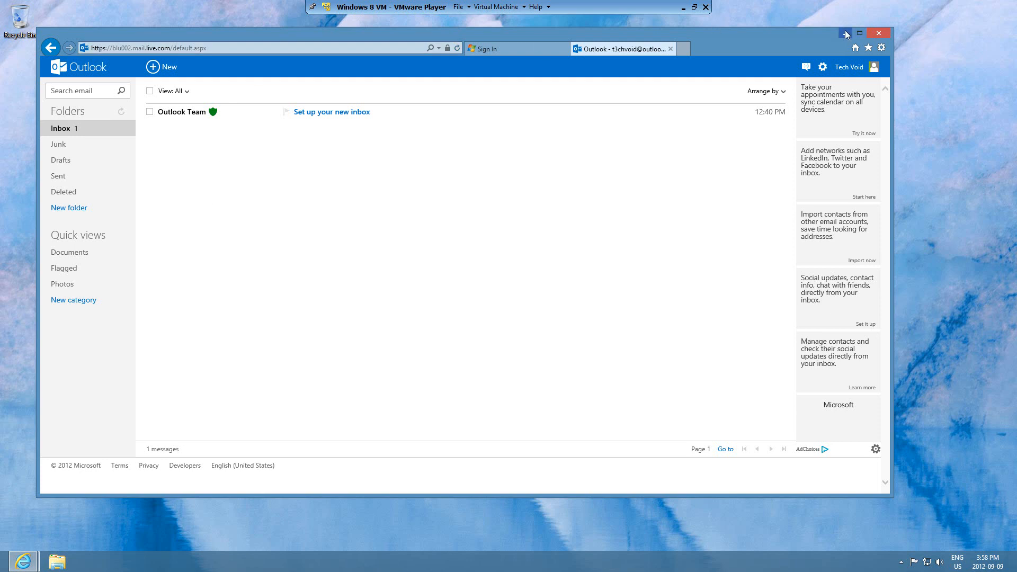
mouse_move(845, 33)
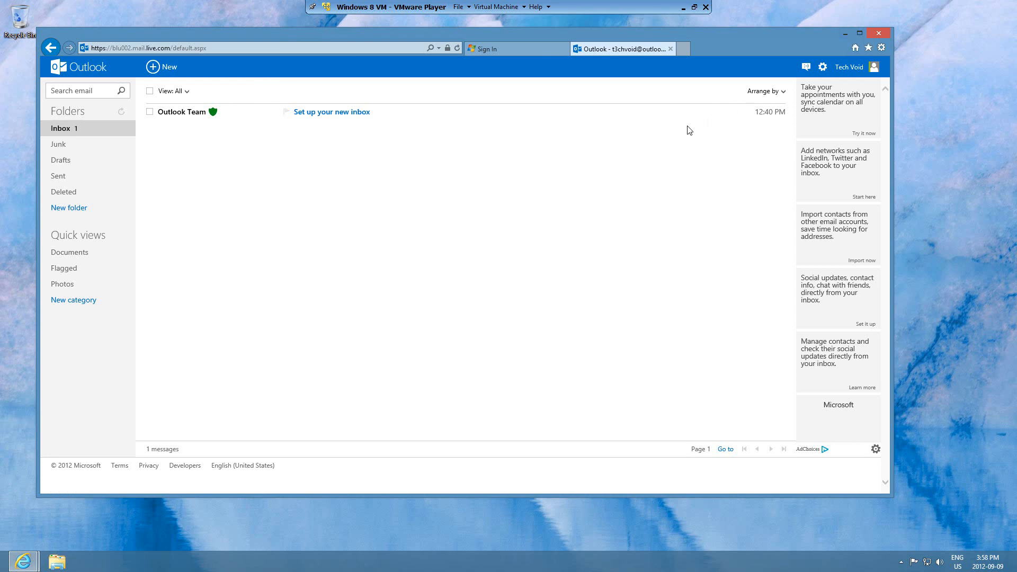
mouse_move(686, 135)
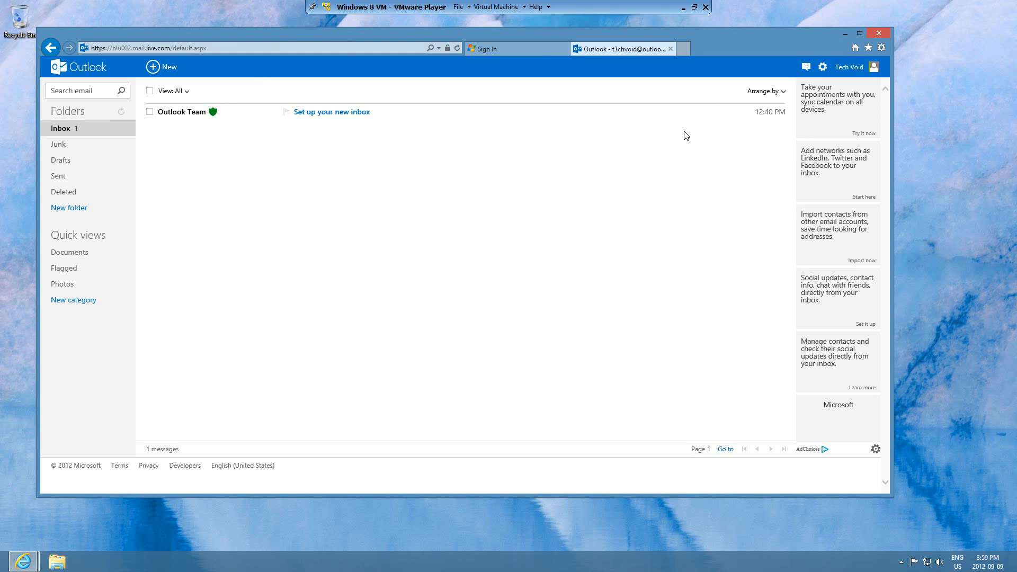
mouse_move(672, 202)
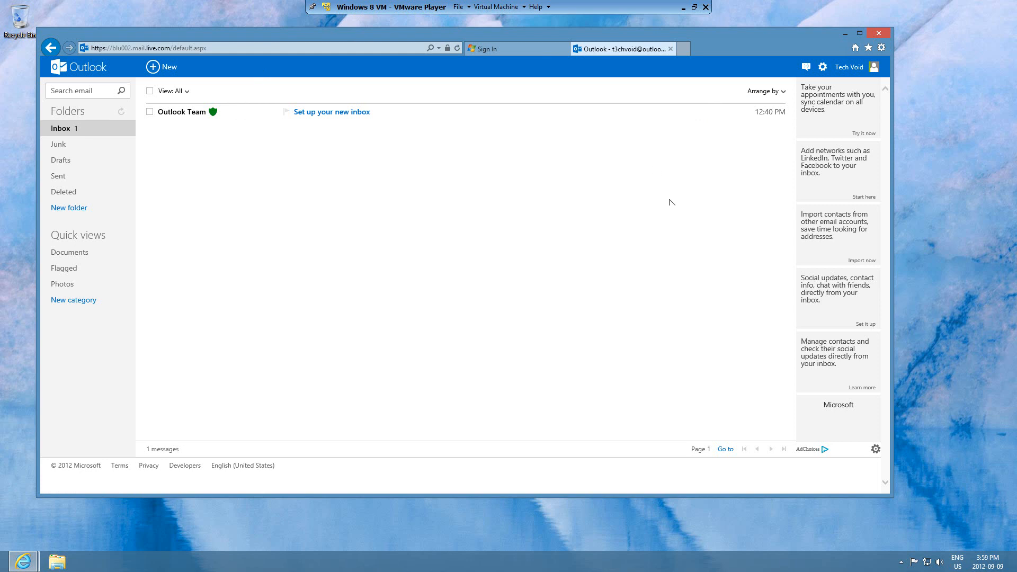
mouse_move(943, 370)
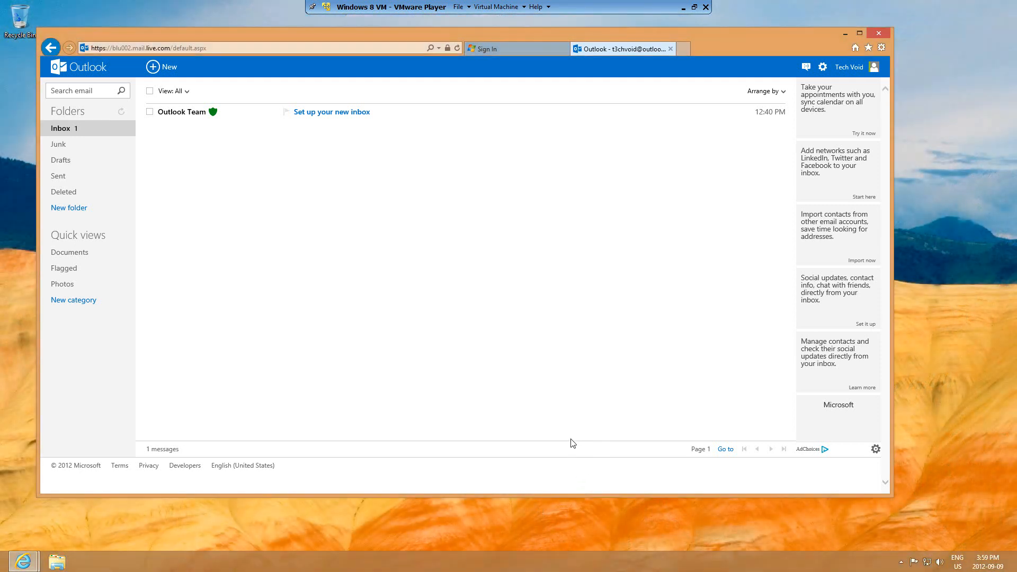
mouse_move(396, 307)
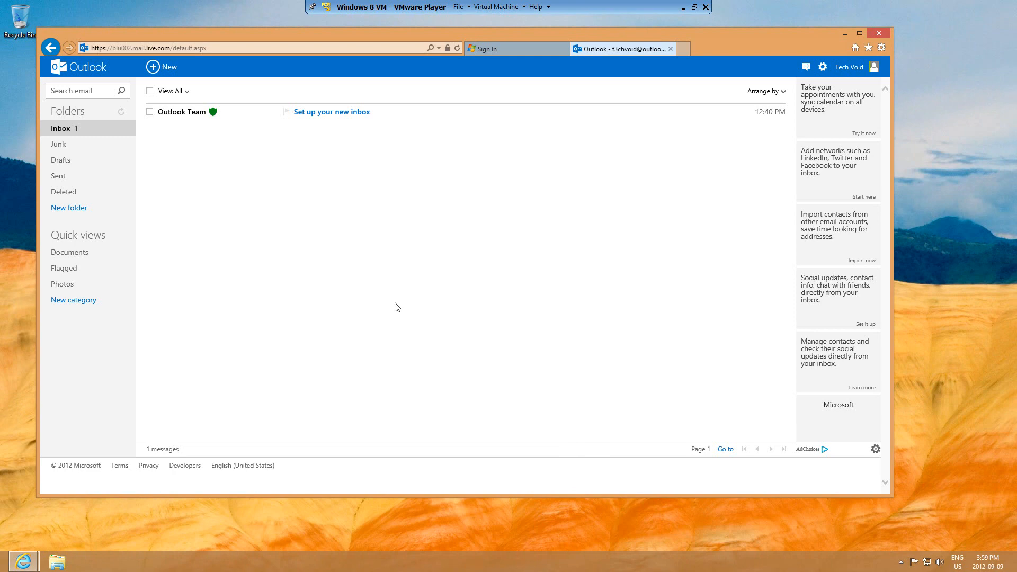
mouse_move(259, 105)
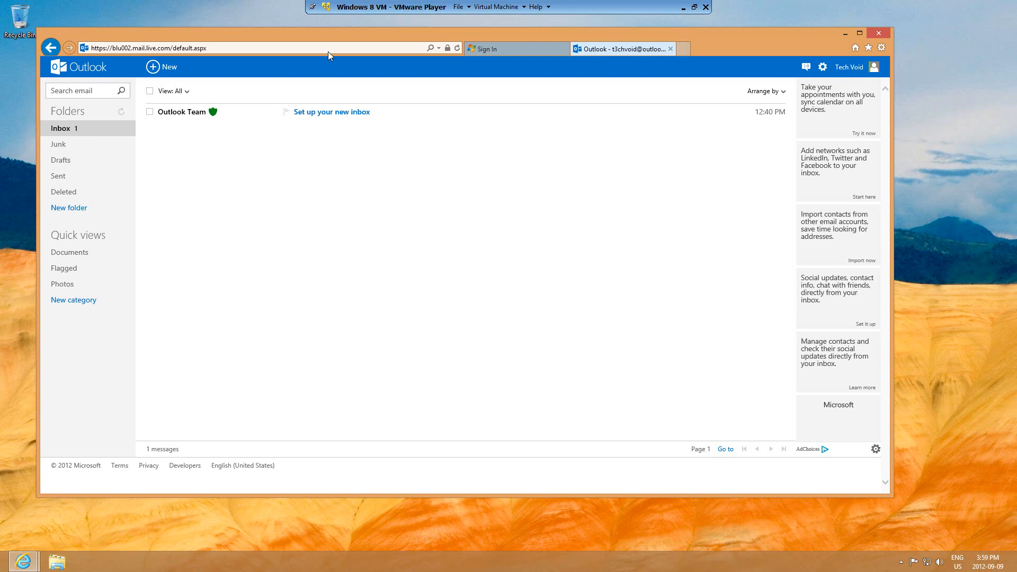
mouse_move(540, 180)
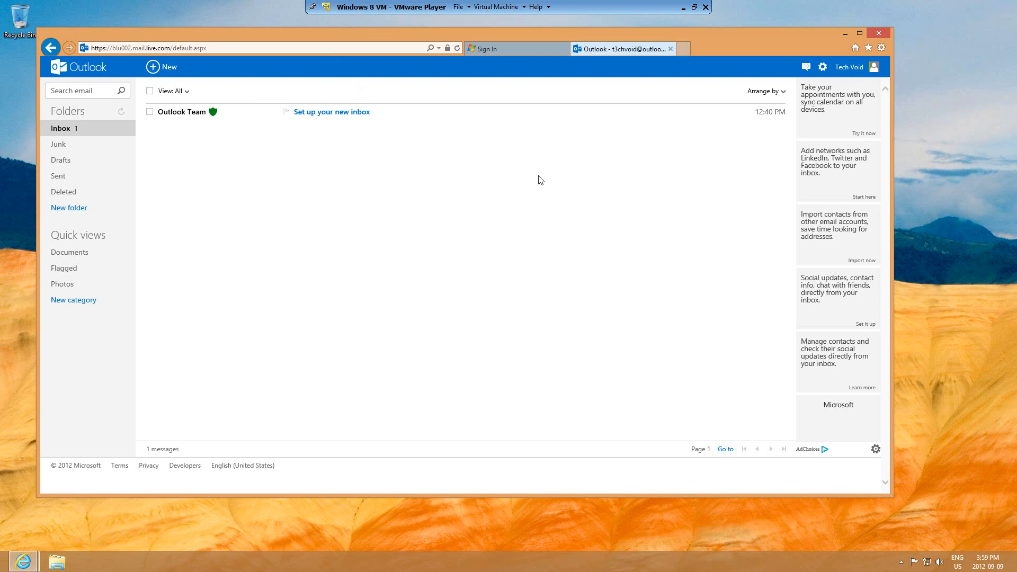
mouse_move(423, 70)
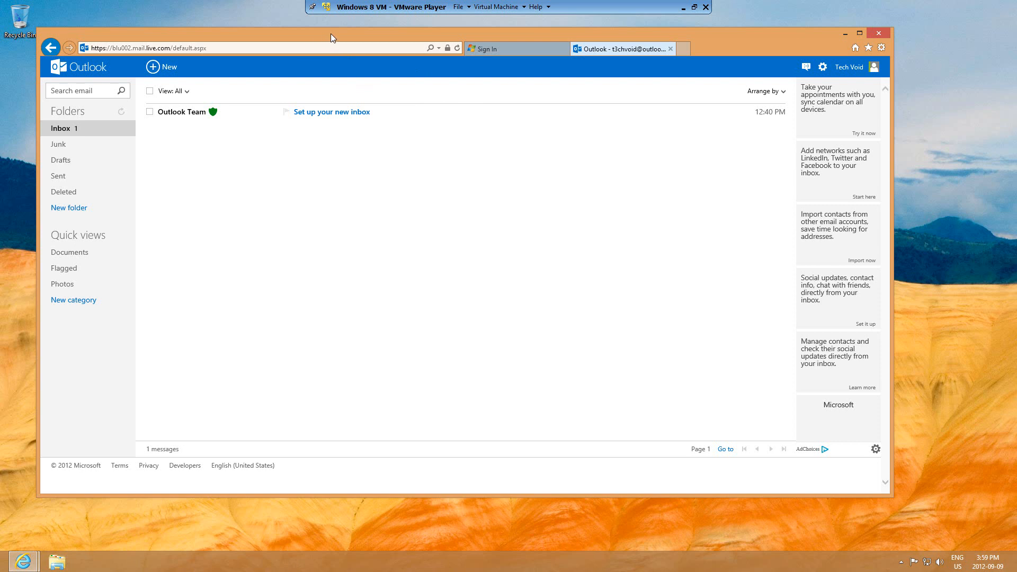
mouse_move(291, 387)
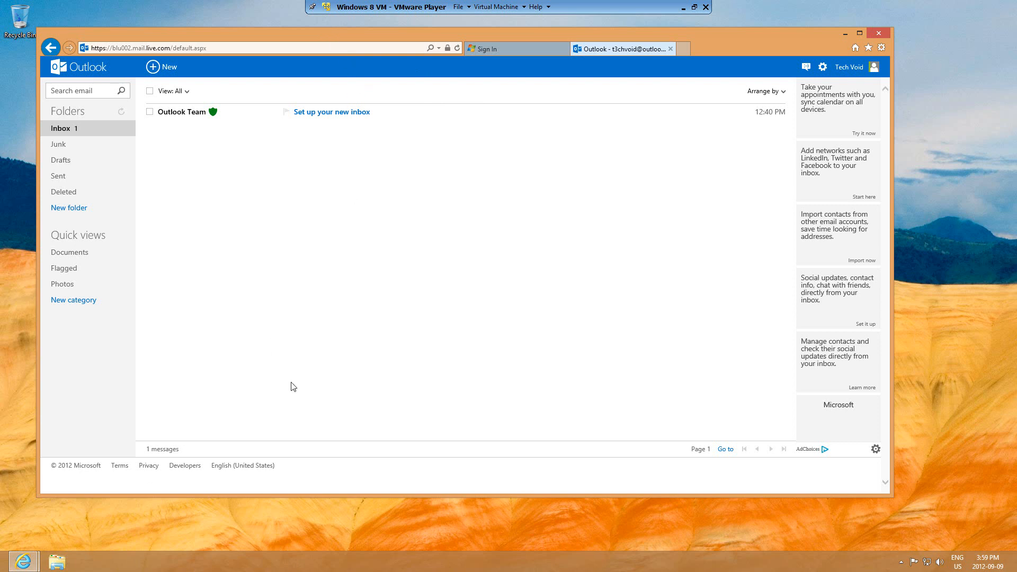
mouse_move(314, 379)
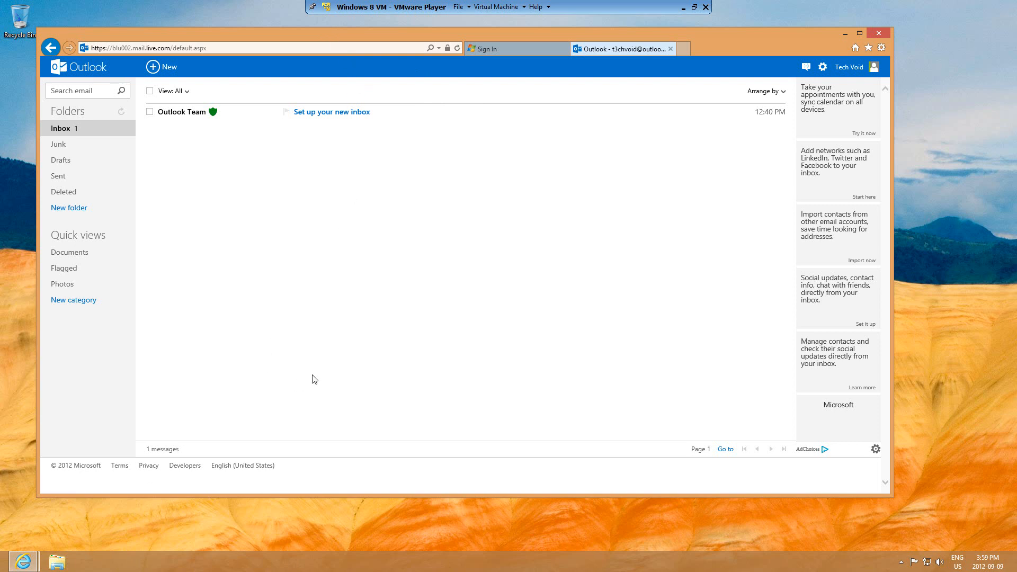
mouse_move(903, 107)
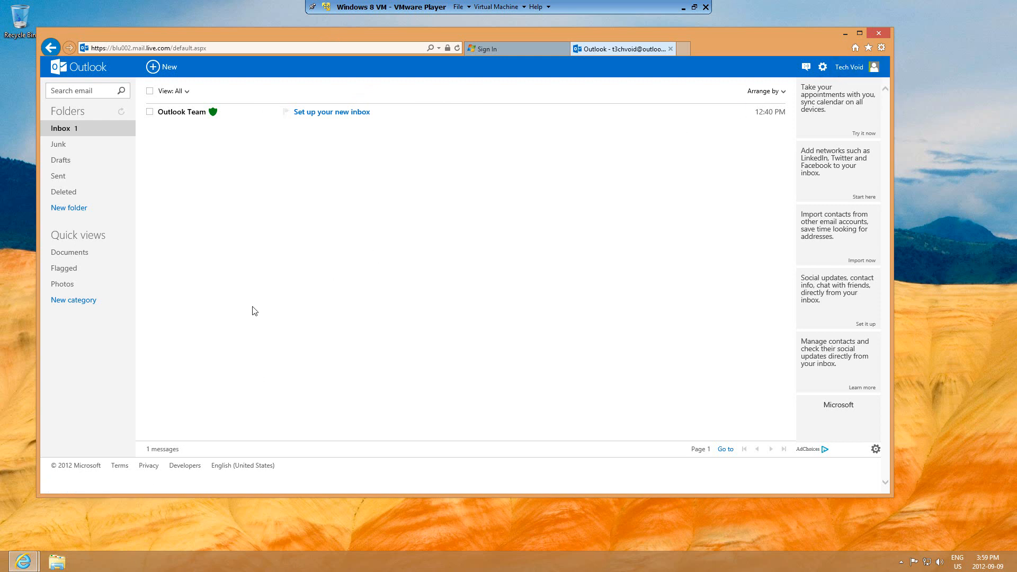
mouse_move(516, 93)
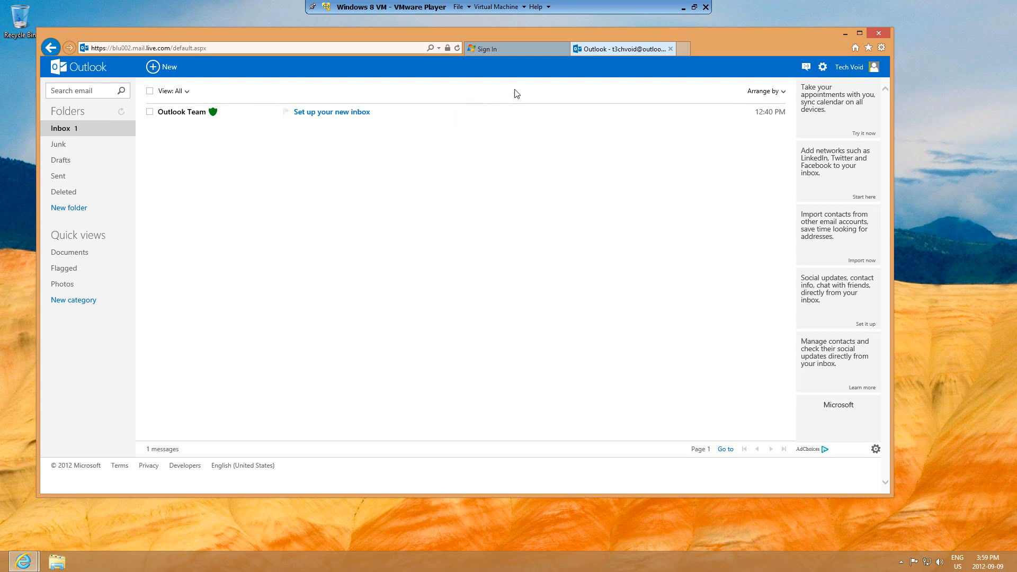
mouse_move(575, 25)
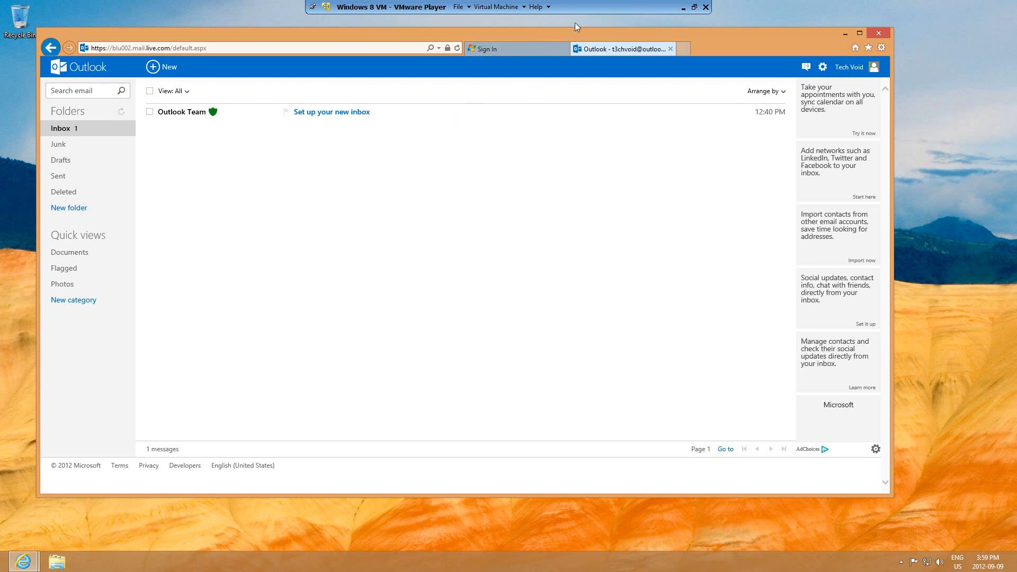